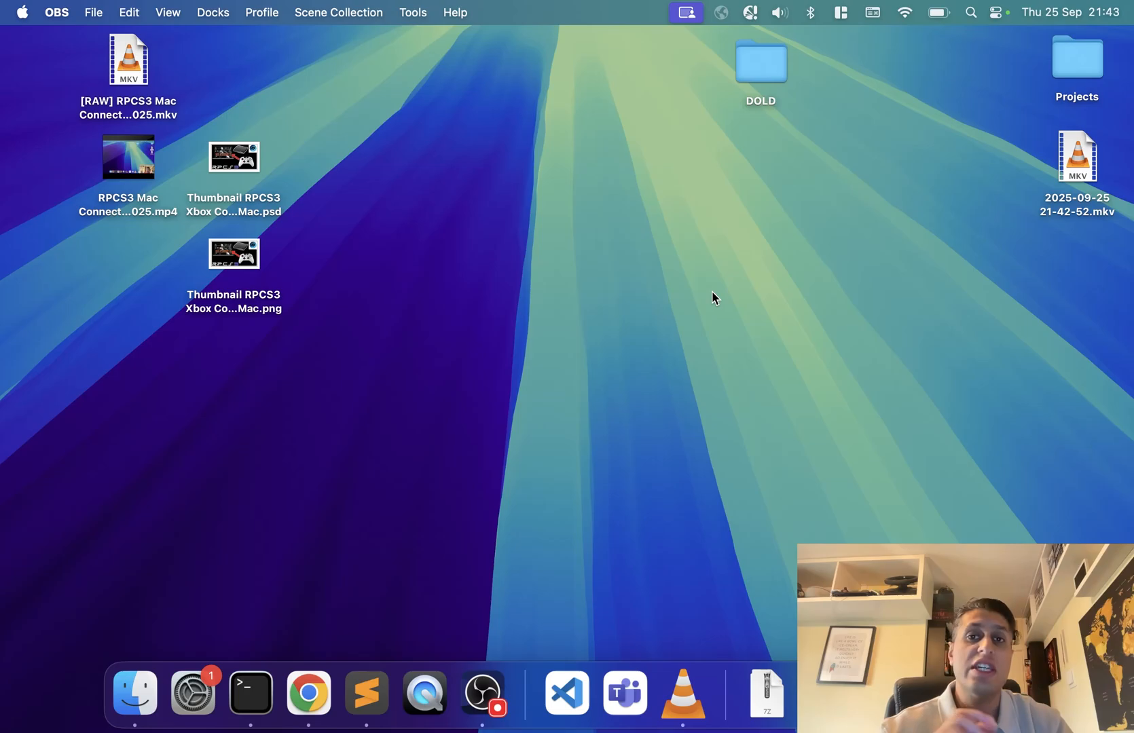
mouse_move(646, 666)
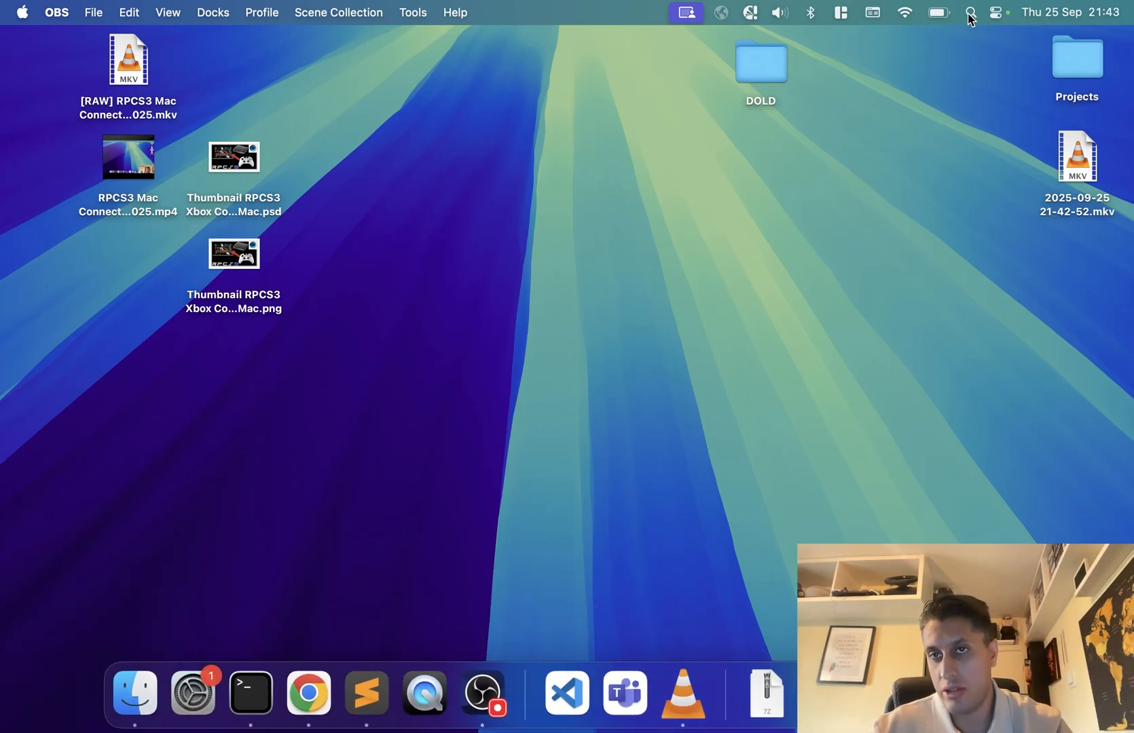
Show the Bluetooth page and scroll to Nearby Devices to find the controller in pairing mode.
left_click(192, 692)
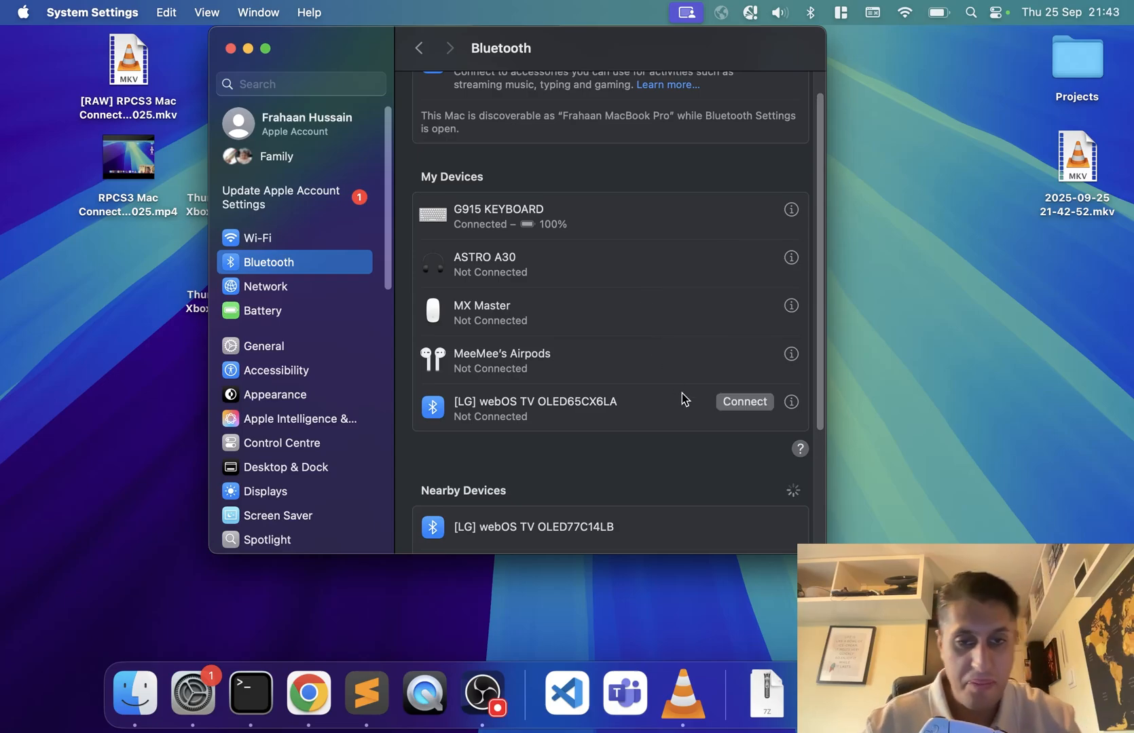
scroll("down", 3)
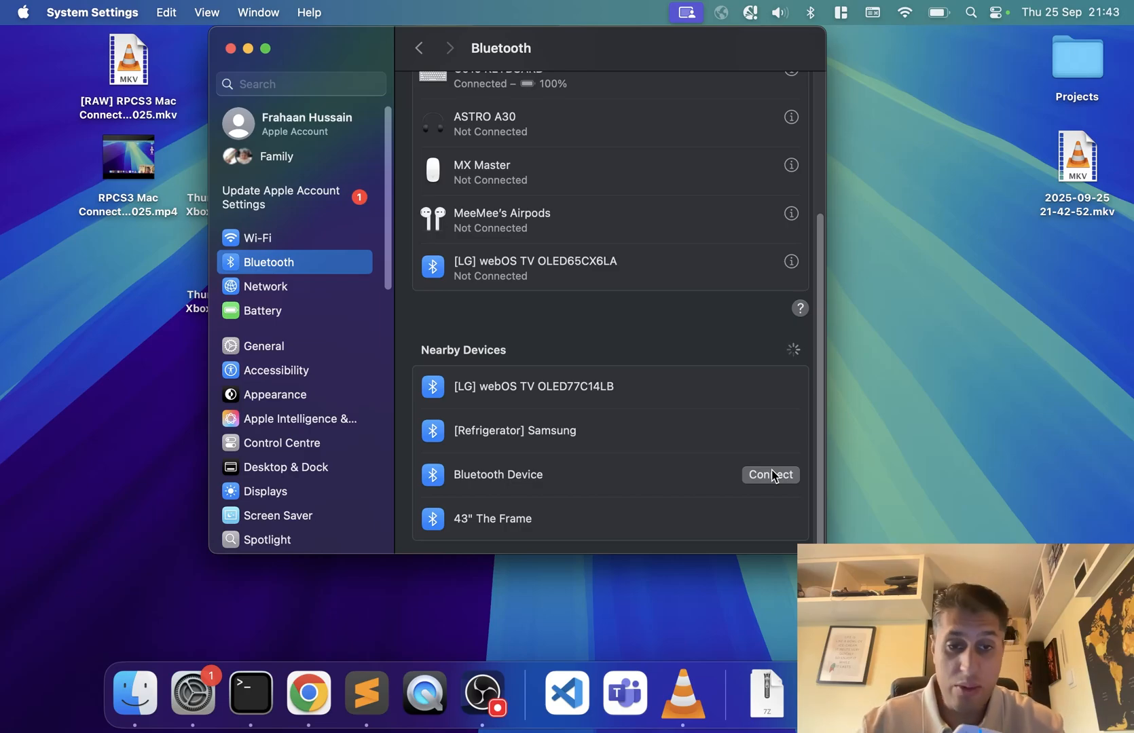
Connect the unnamed device, confirm the DualSense under Game Controllers, and close System Settings.
left_click(790, 141)
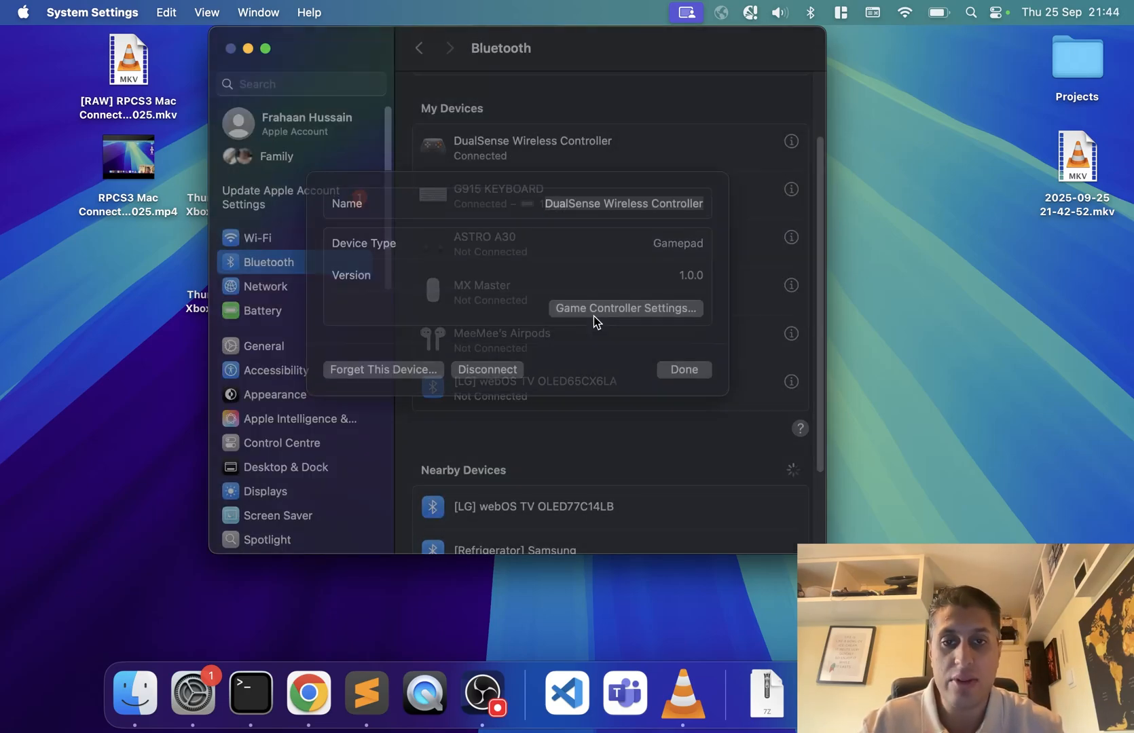
left_click(624, 308)
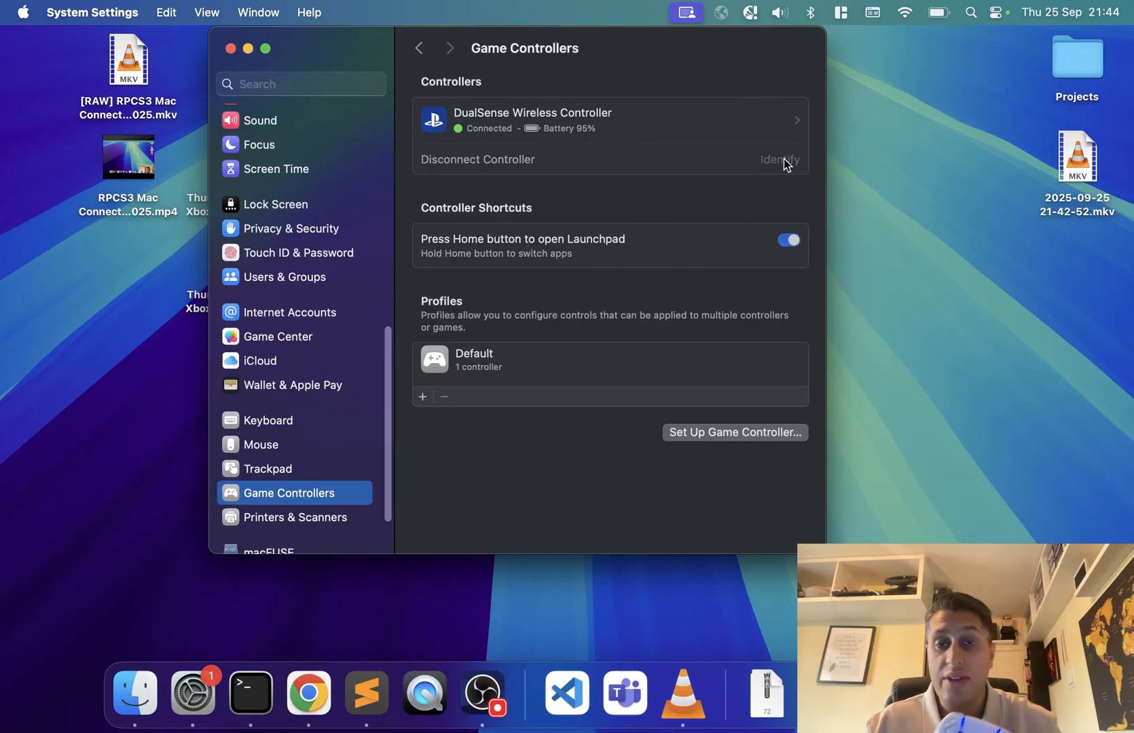
mouse_move(595, 308)
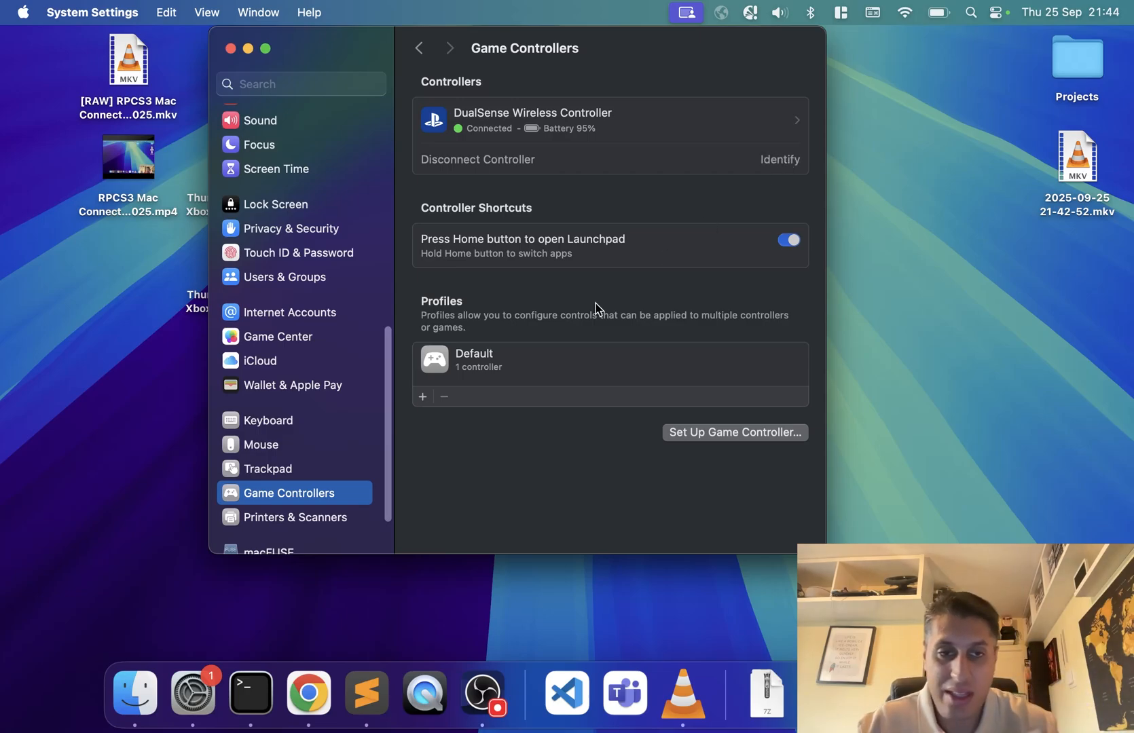
mouse_move(441, 258)
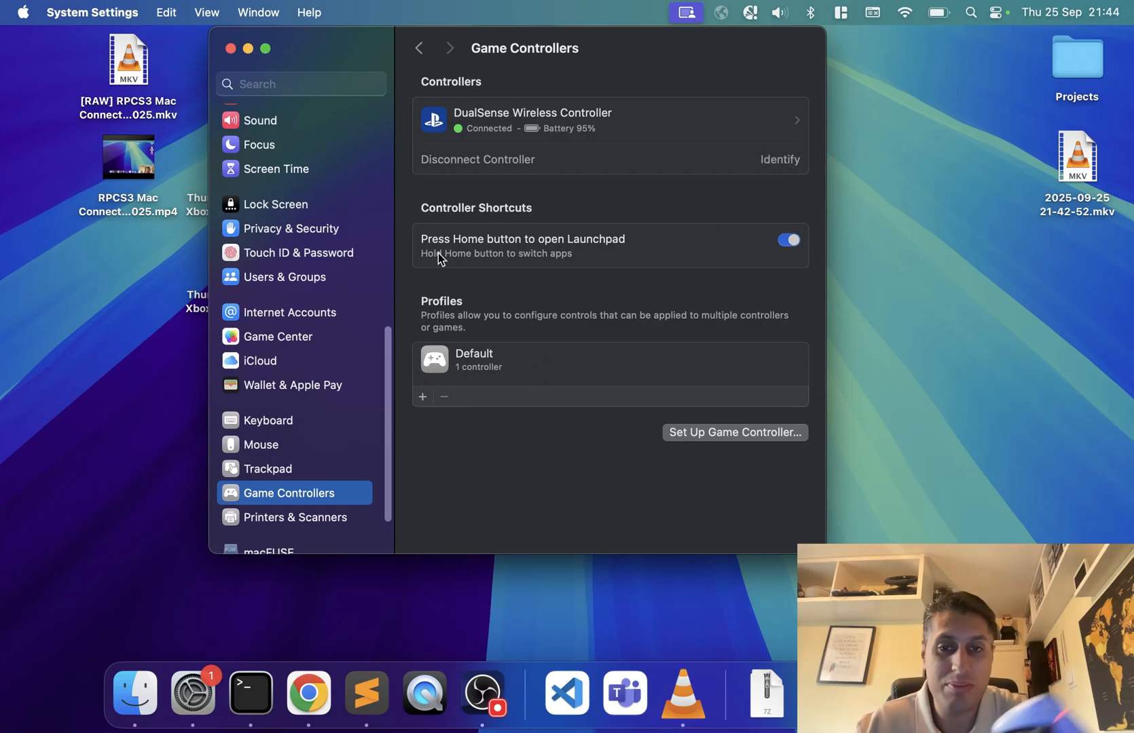
left_click(231, 47)
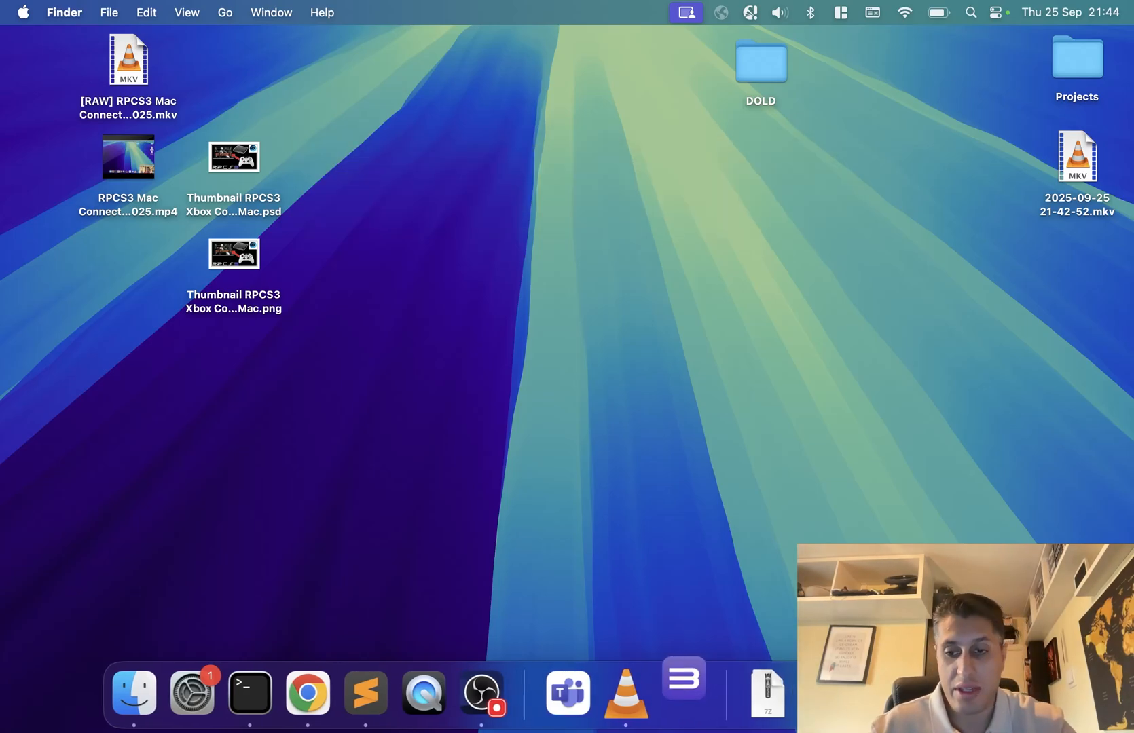
Launch RPCS3, decline the update, and set the Pads handler to DualSense with Pad #1.
left_click(681, 695)
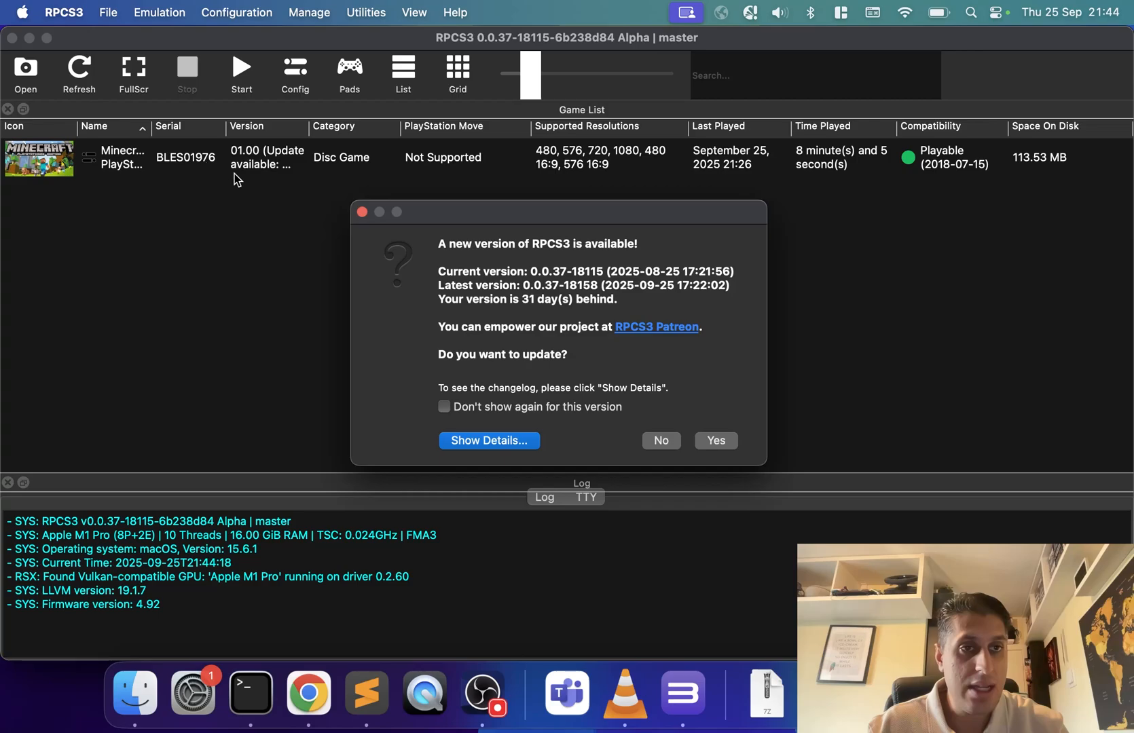
left_click(660, 440)
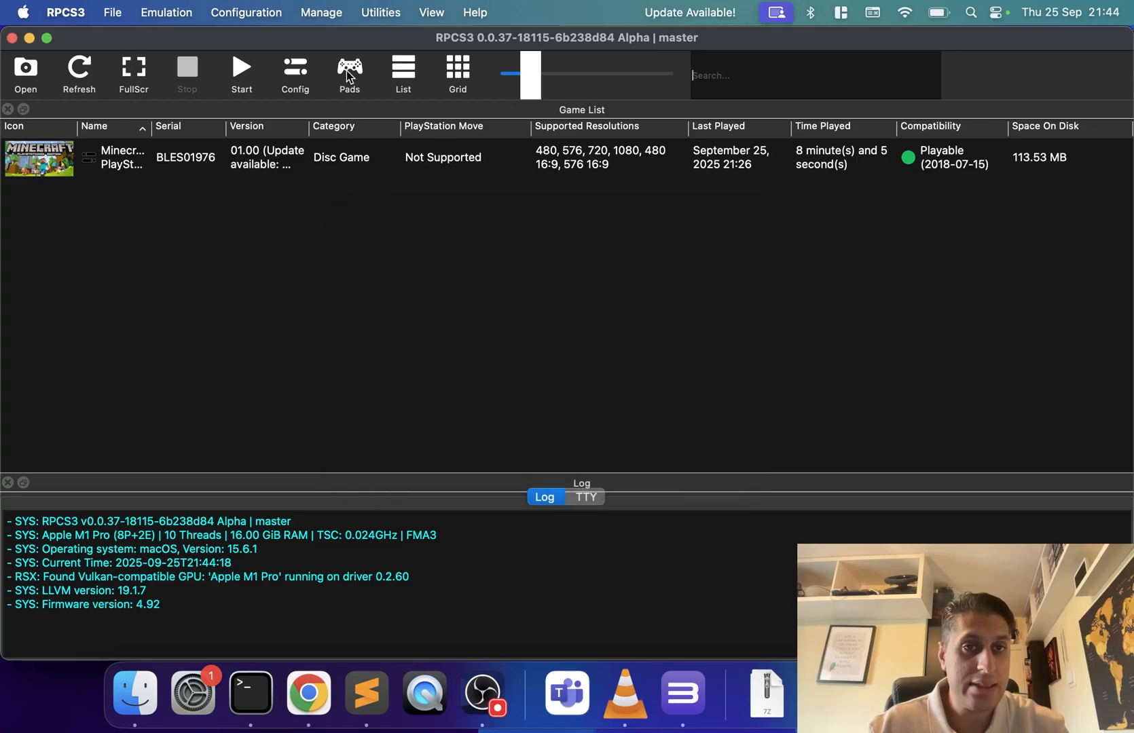
left_click(349, 74)
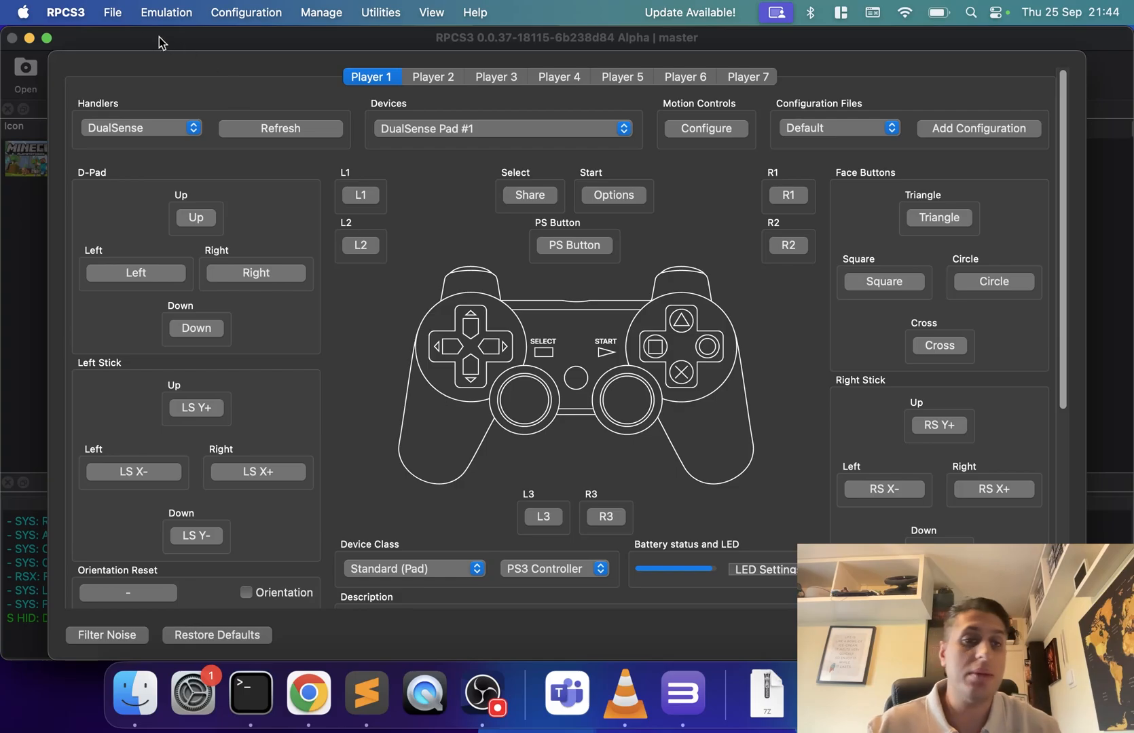
left_click(141, 127)
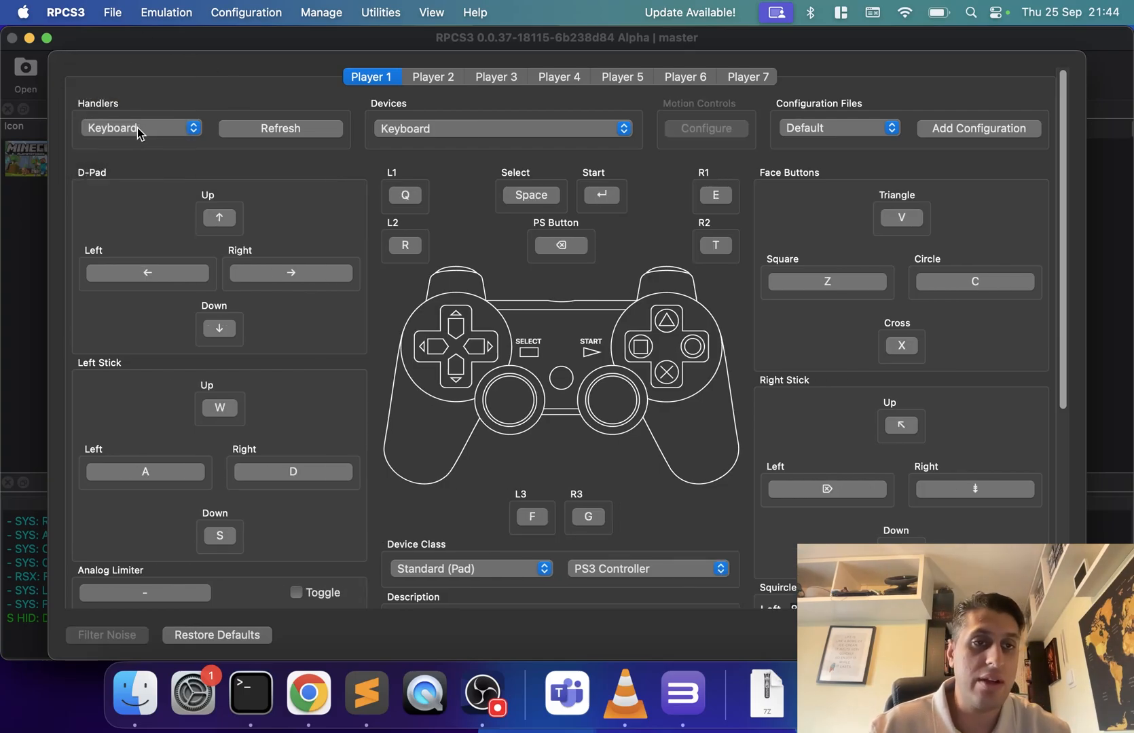
left_click(142, 128)
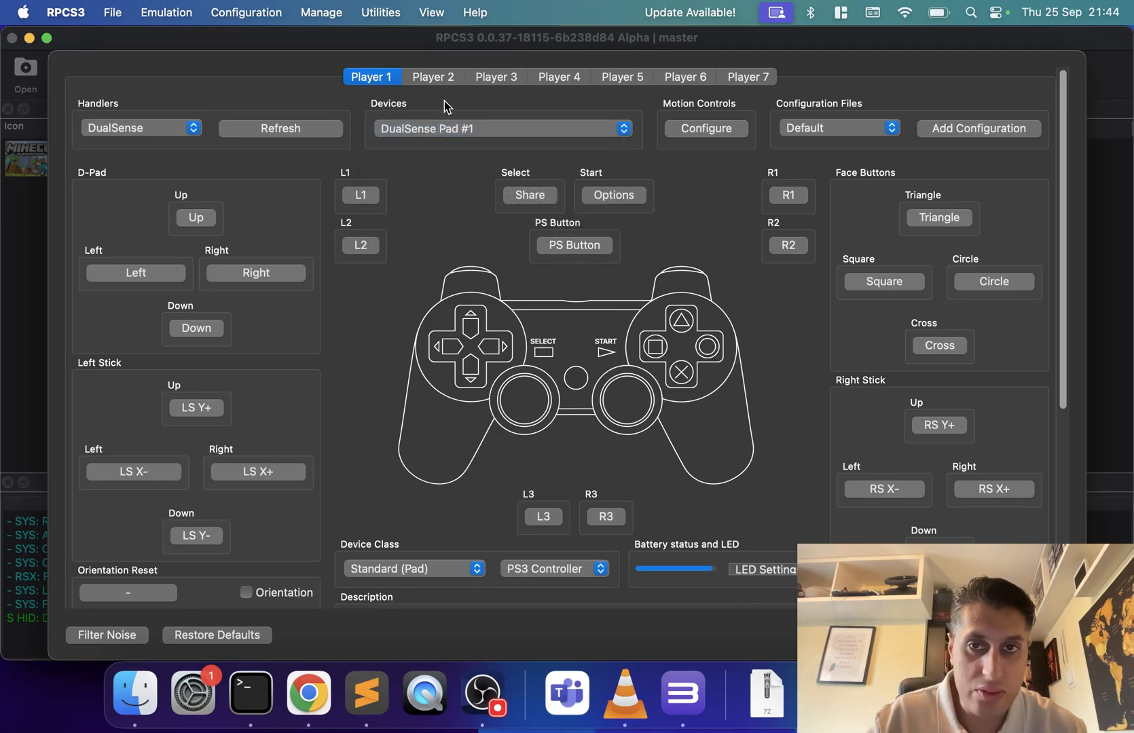
Review the Motion Controls settings and rebind D-Pad Up to L3.
left_click(704, 128)
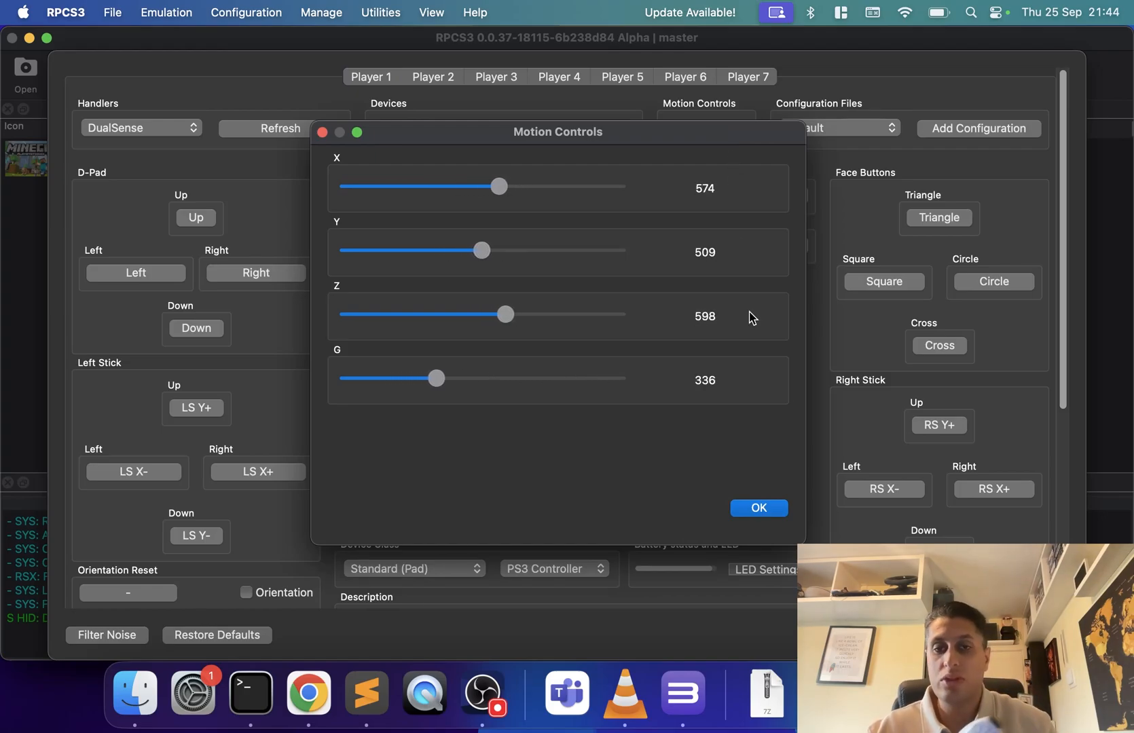
left_click(757, 508)
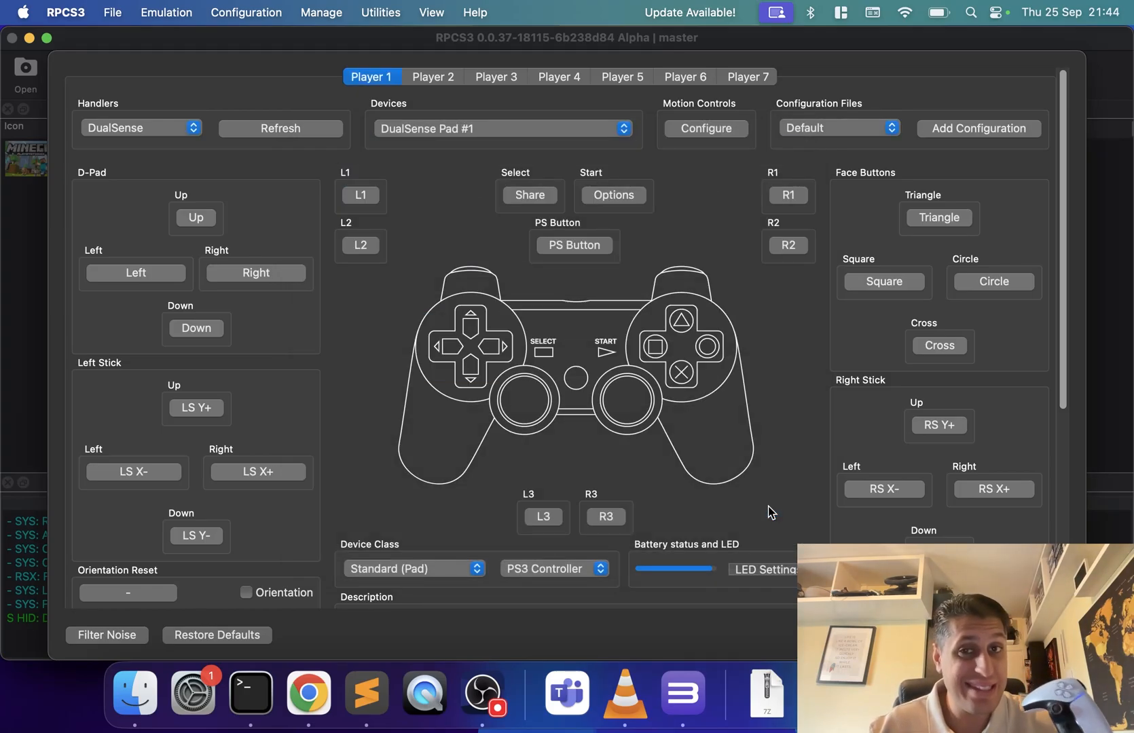
mouse_move(948, 178)
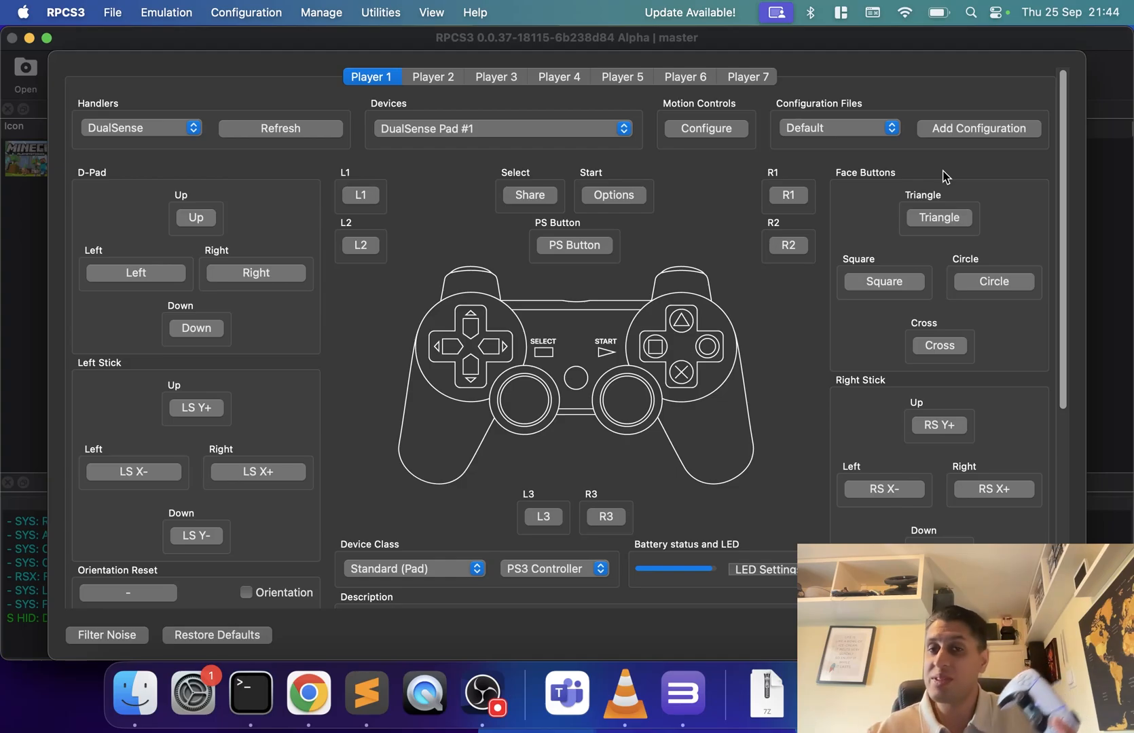
mouse_move(977, 128)
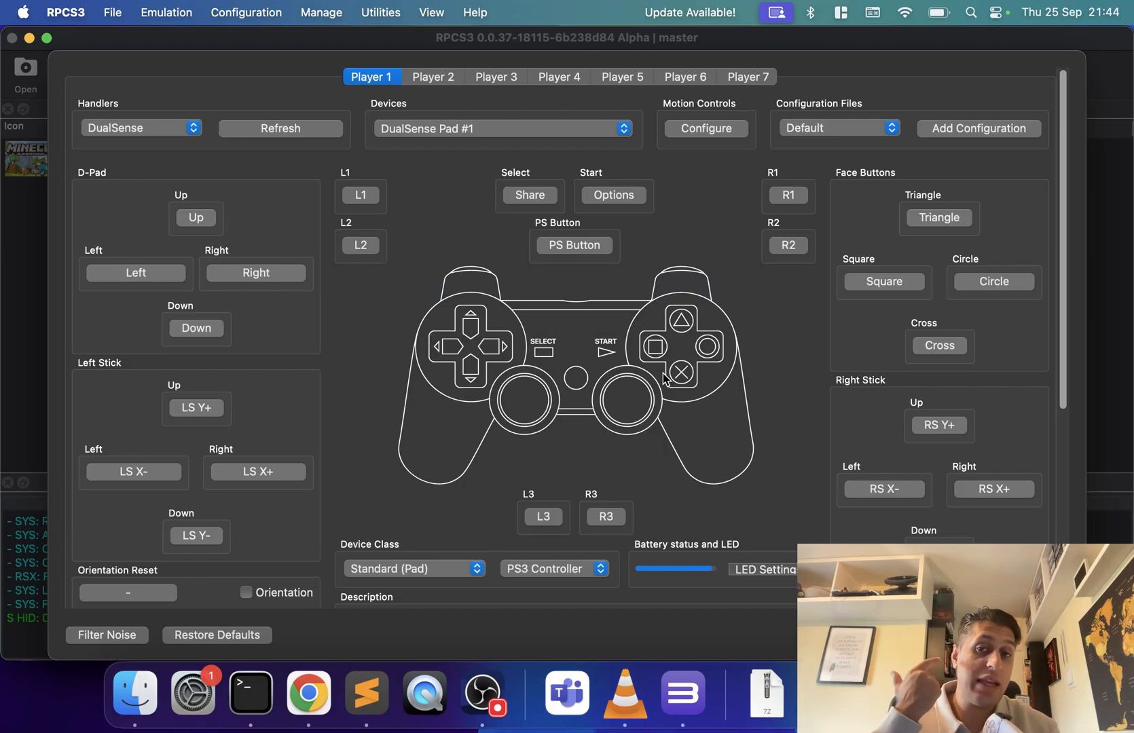
mouse_move(214, 317)
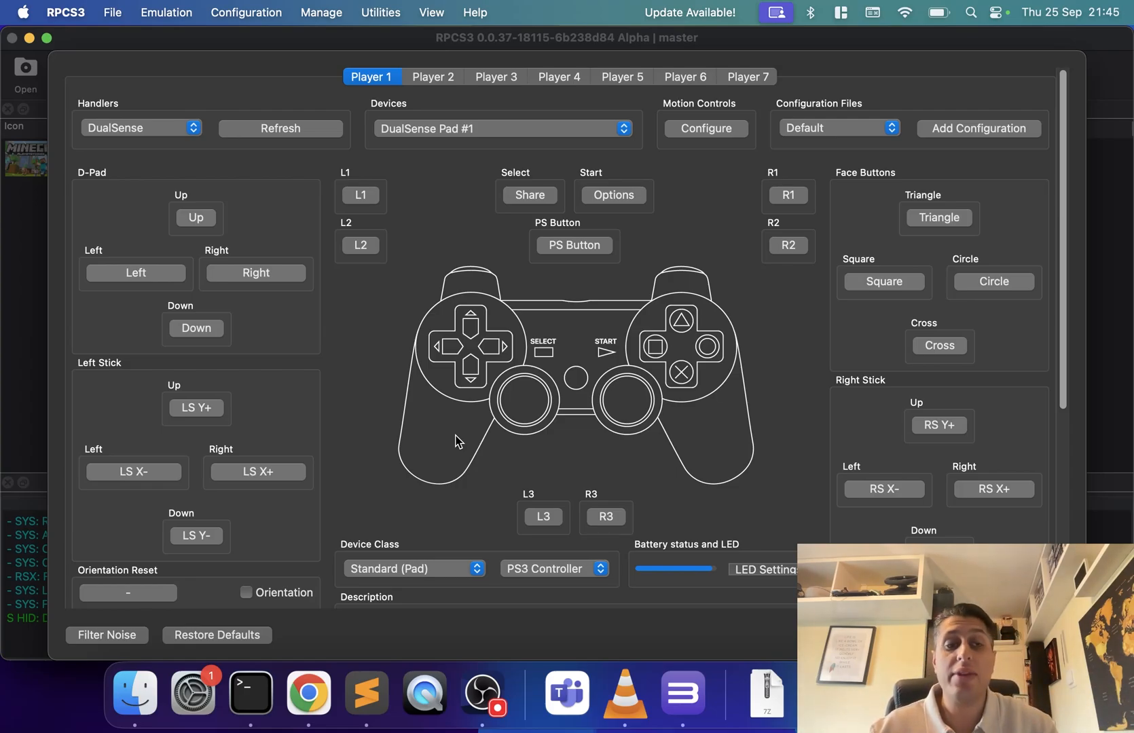
left_click(196, 217)
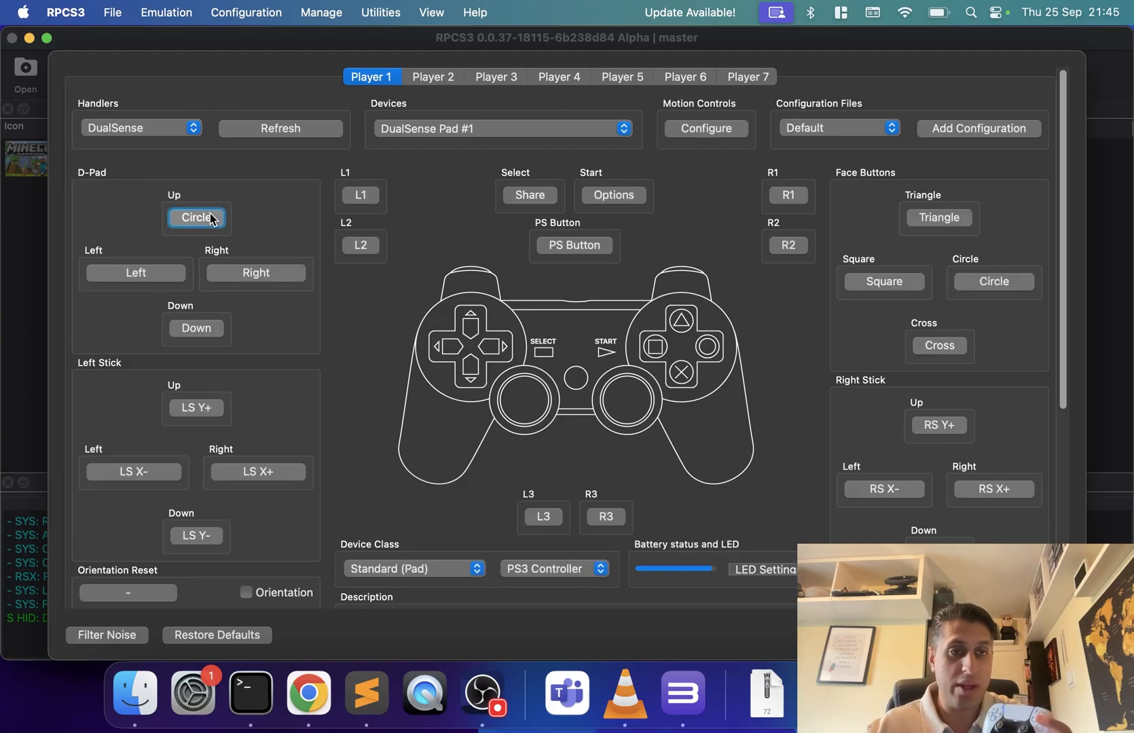
left_click(195, 217)
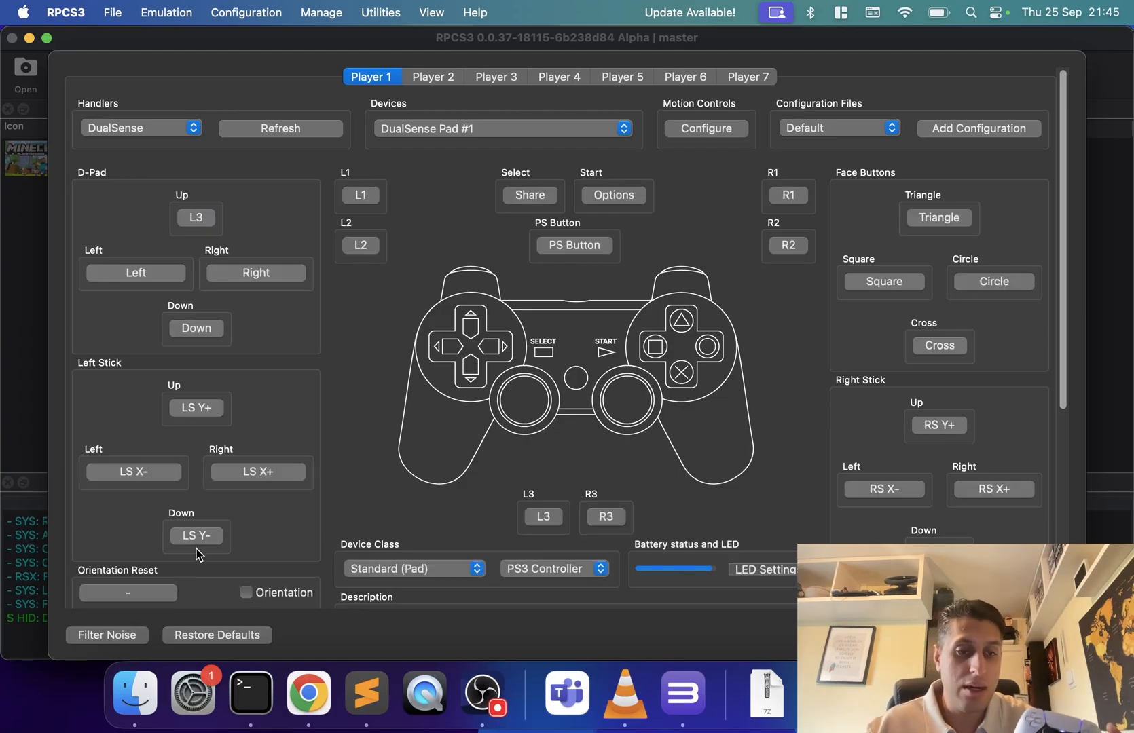
Keep the standard pad device class and set the LED colour to yellow in the LED settings.
scroll("down", 3)
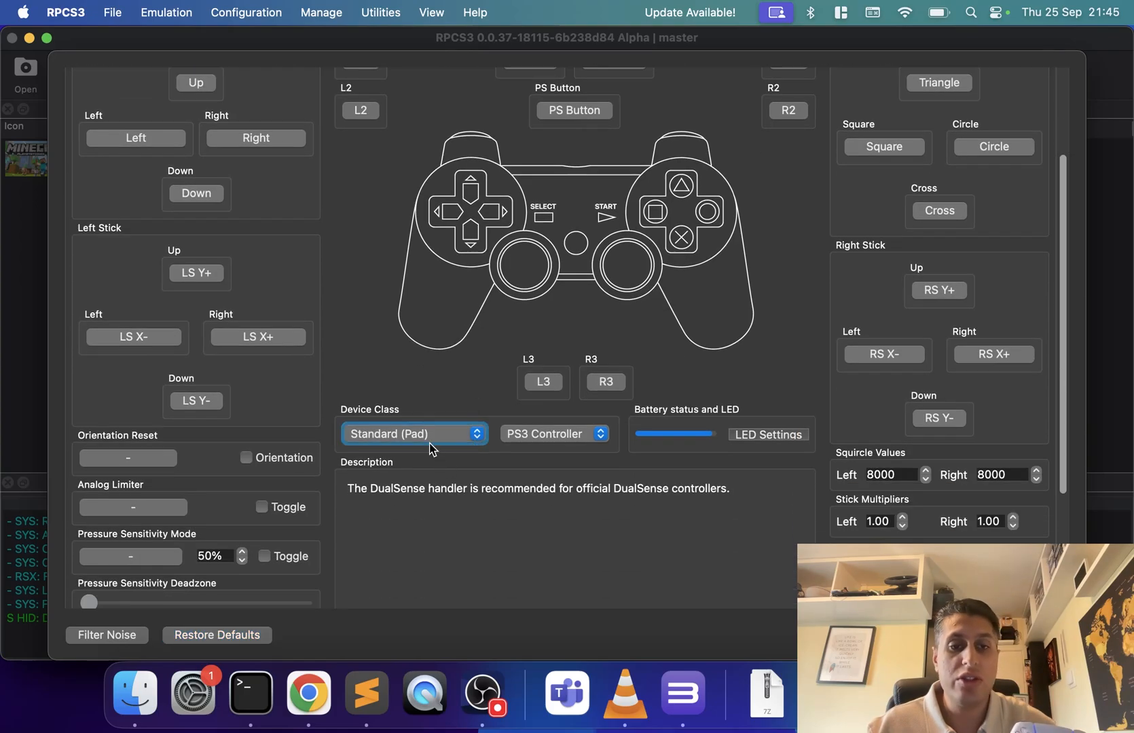
left_click(413, 435)
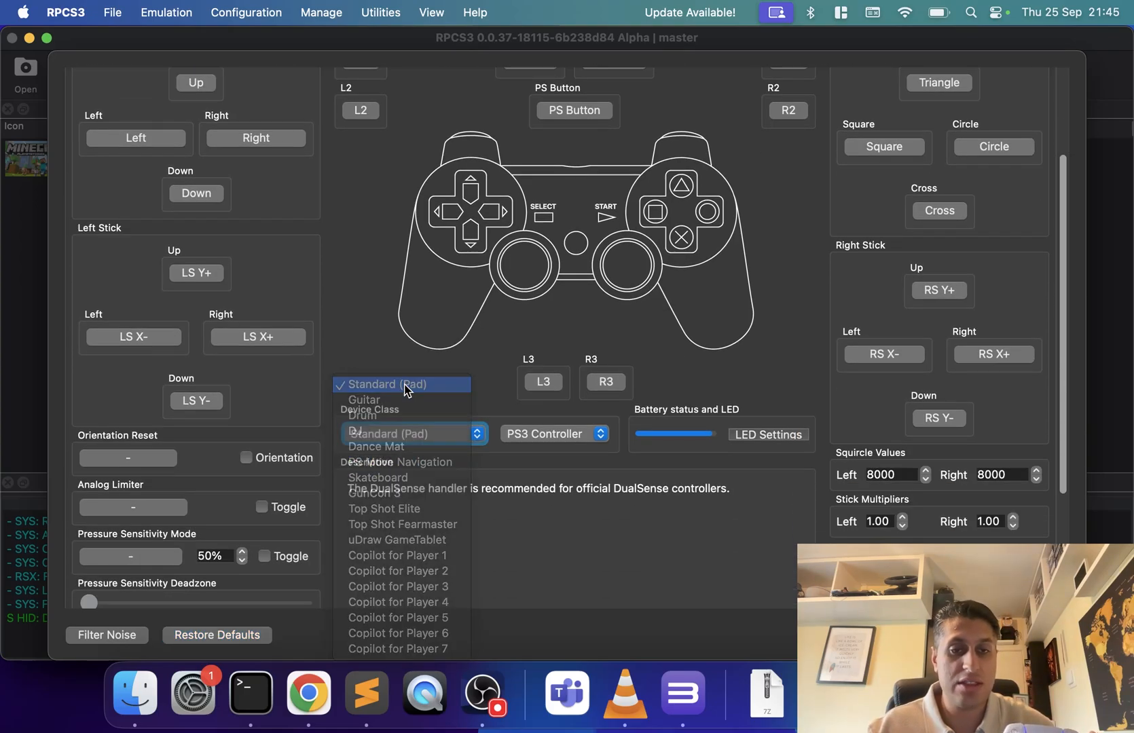
left_click(400, 385)
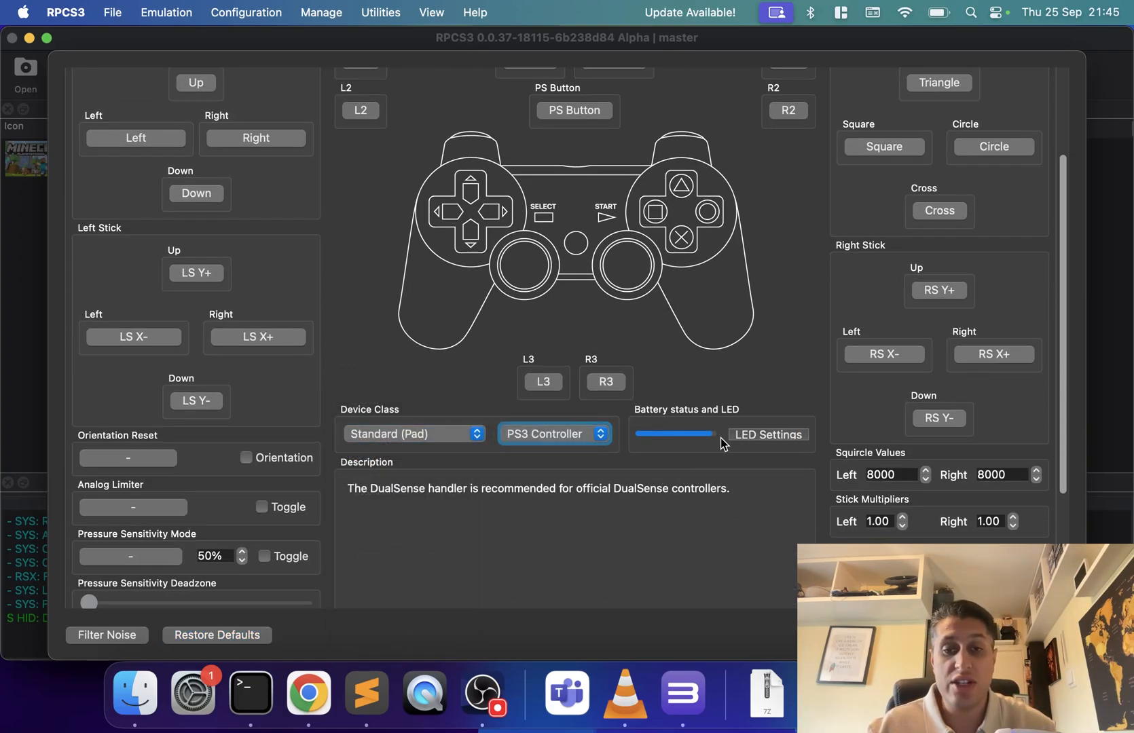
left_click(767, 435)
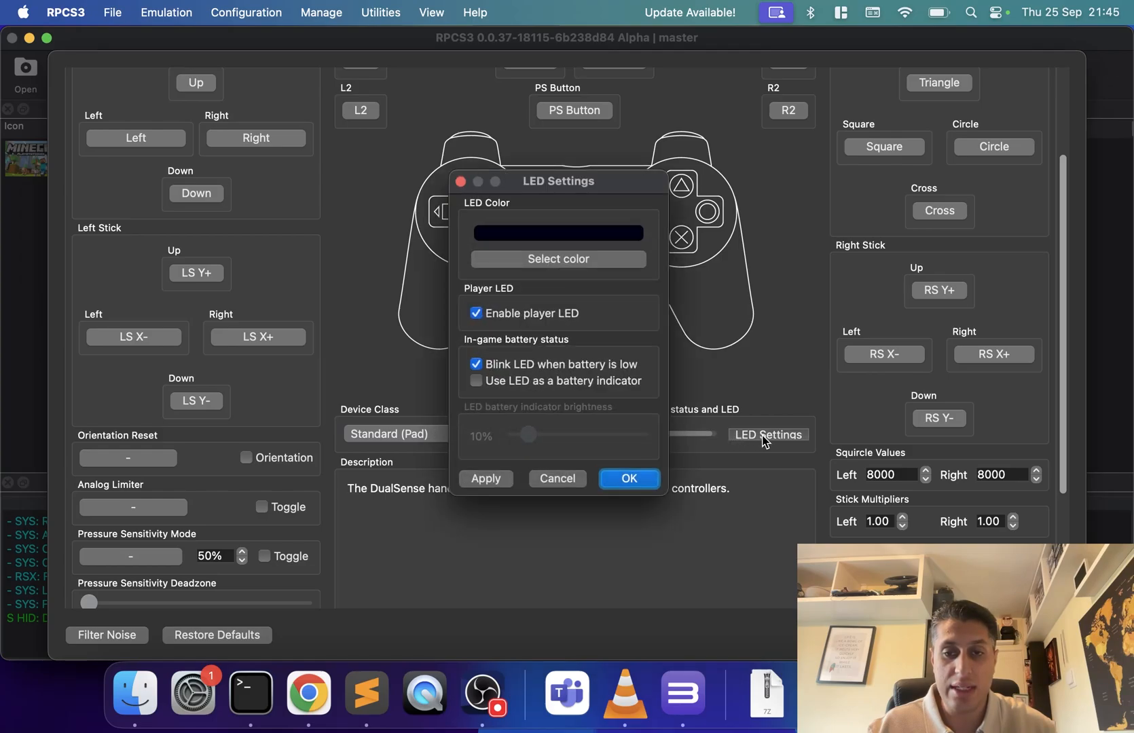
left_click(558, 259)
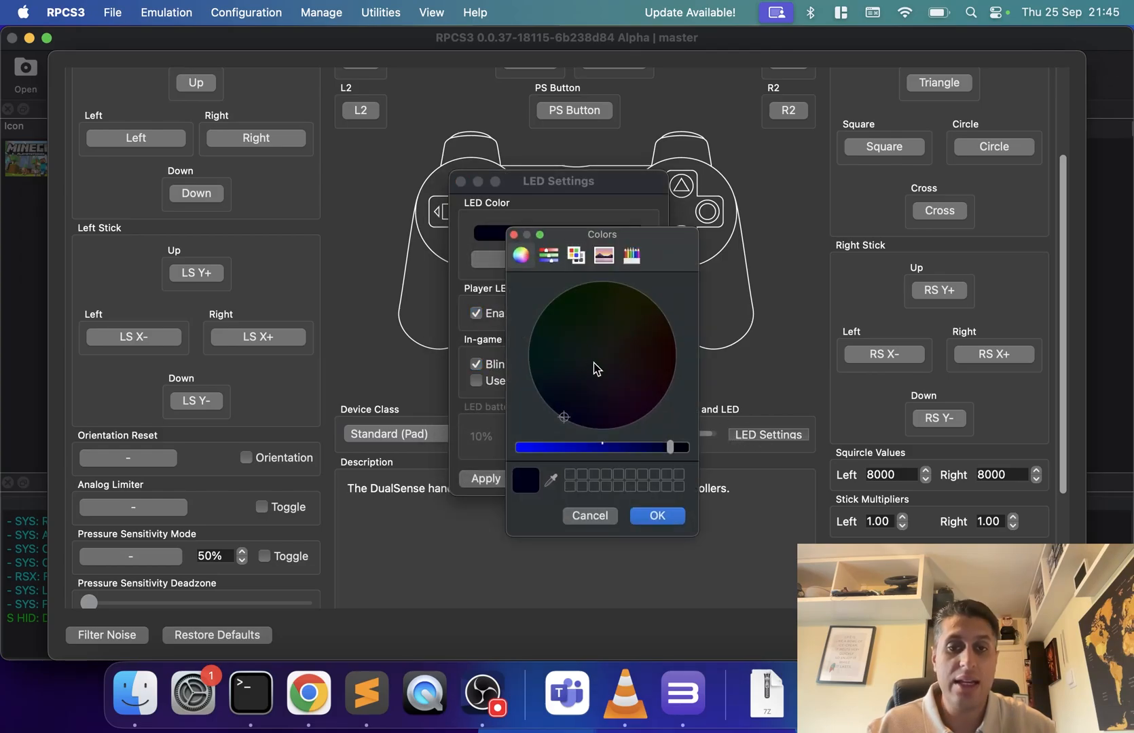
mouse_move(637, 453)
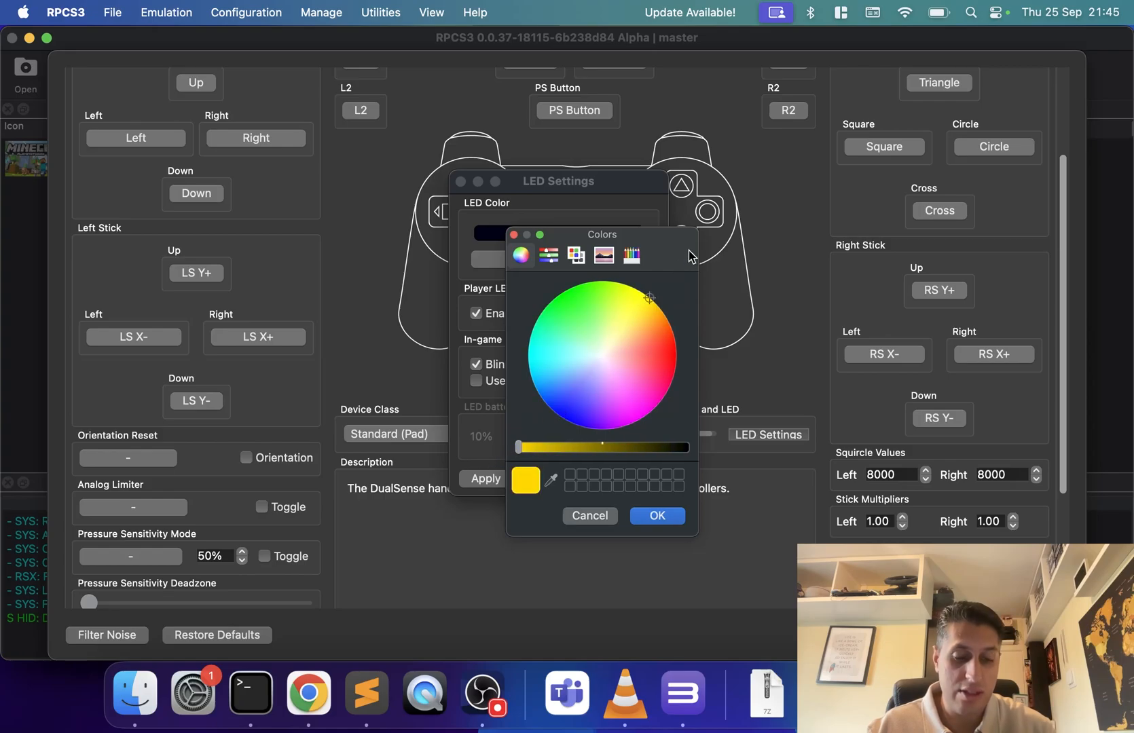
left_click(654, 516)
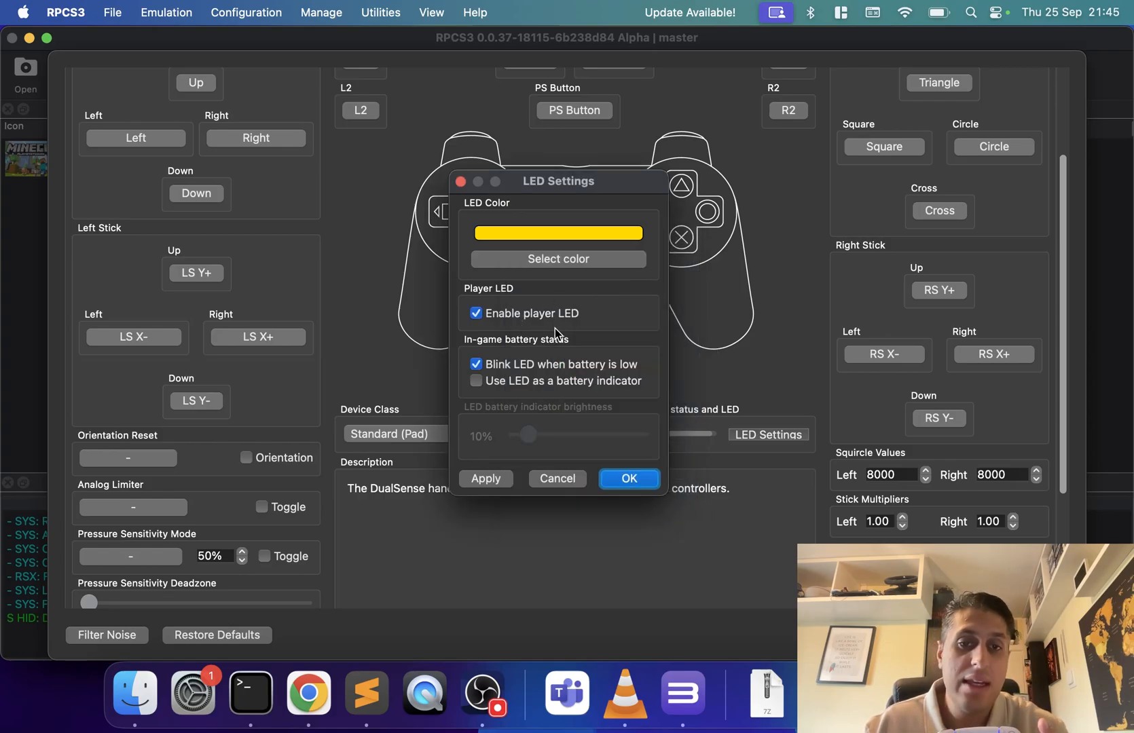
mouse_move(550, 354)
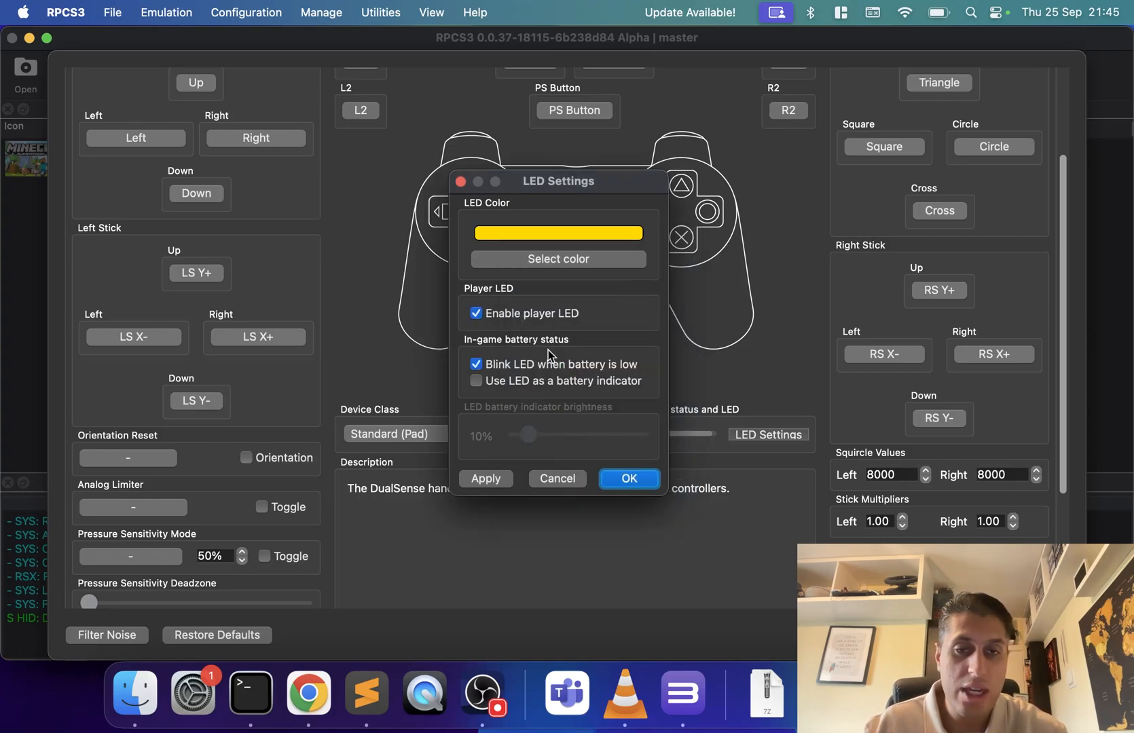
Leave Enable player LED ticked and accept the LED settings.
left_click(475, 313)
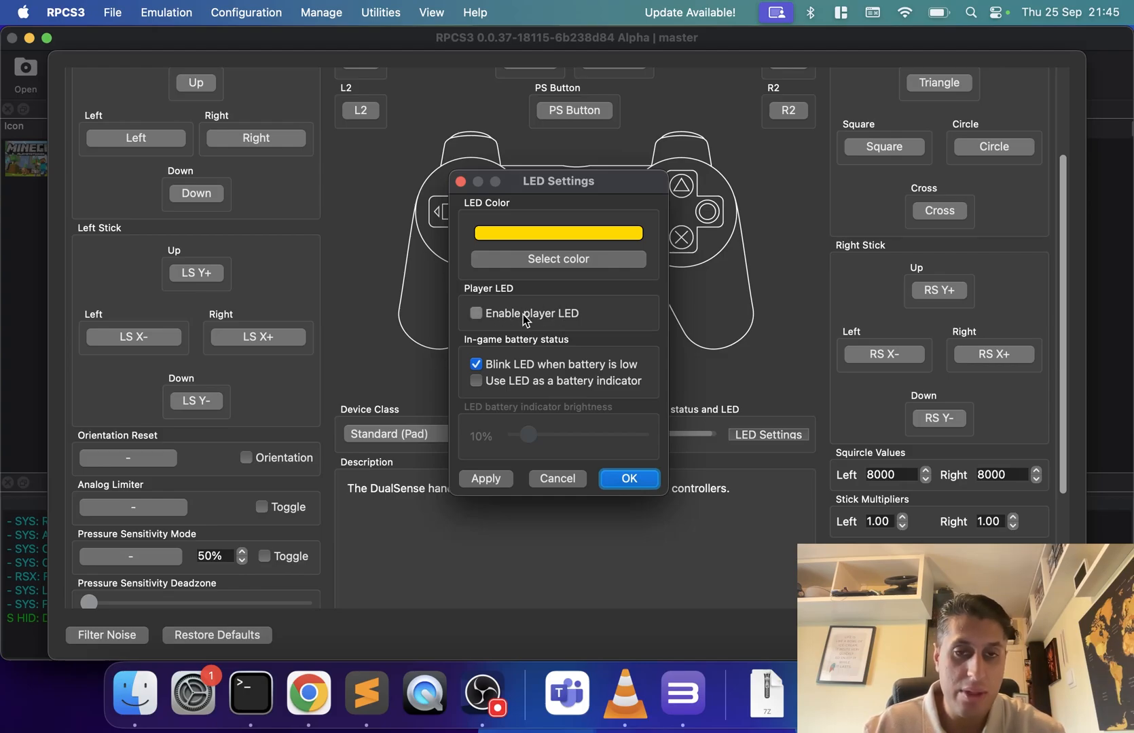
left_click(475, 314)
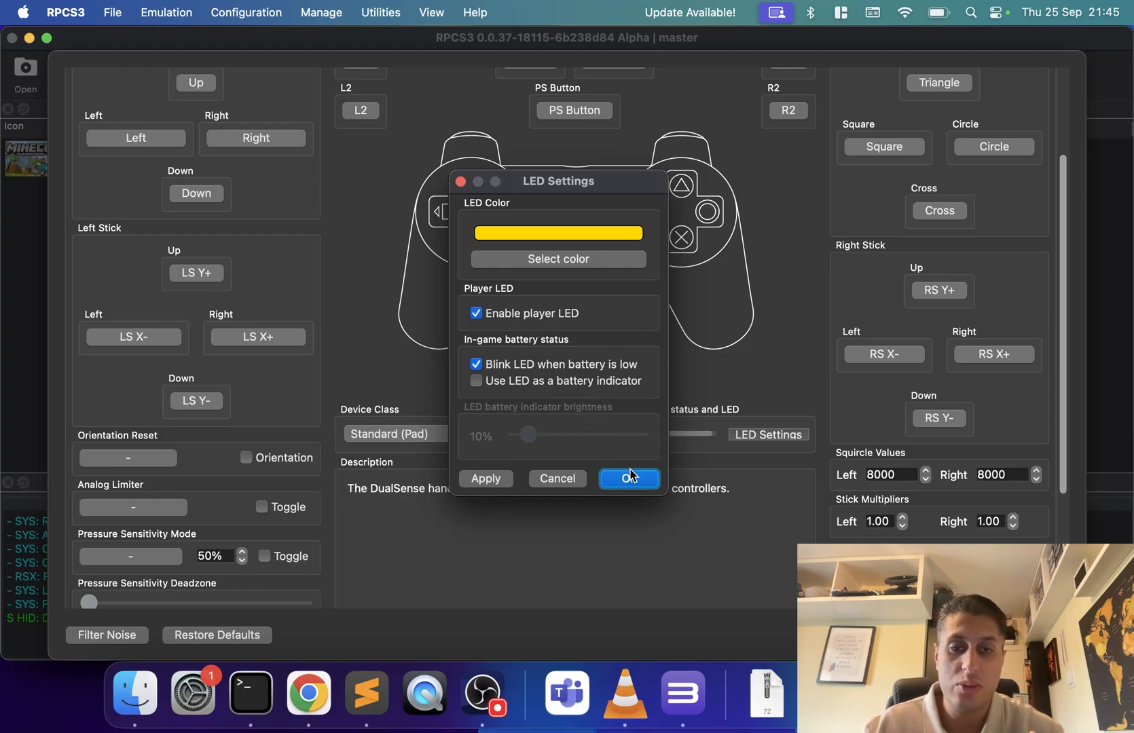
left_click(629, 478)
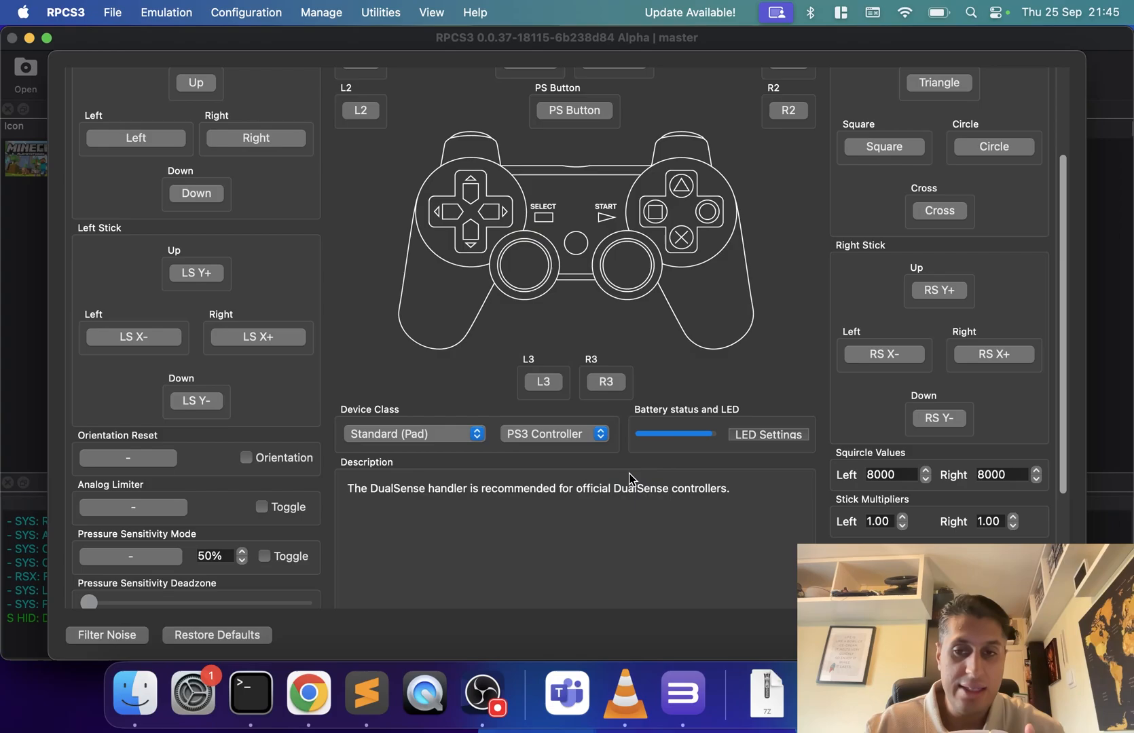
Tick Switch for the vibration motors, raise the left stick deadzone, and save the pad settings.
scroll("down", 3)
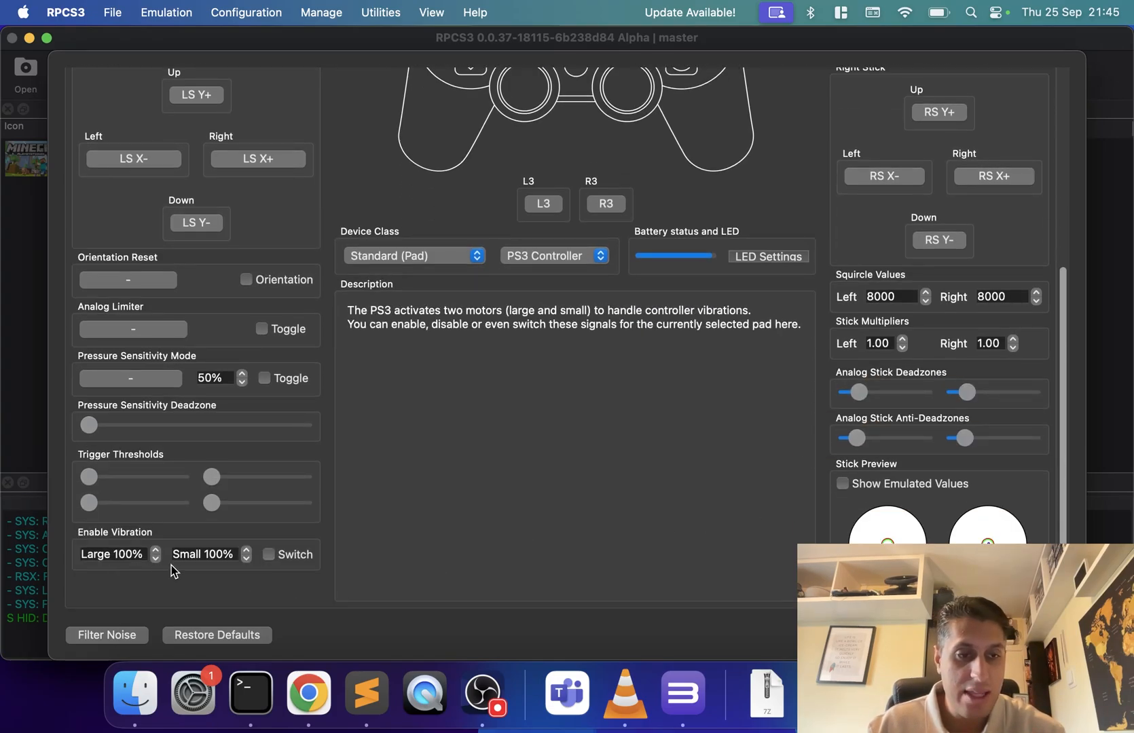
left_click(264, 554)
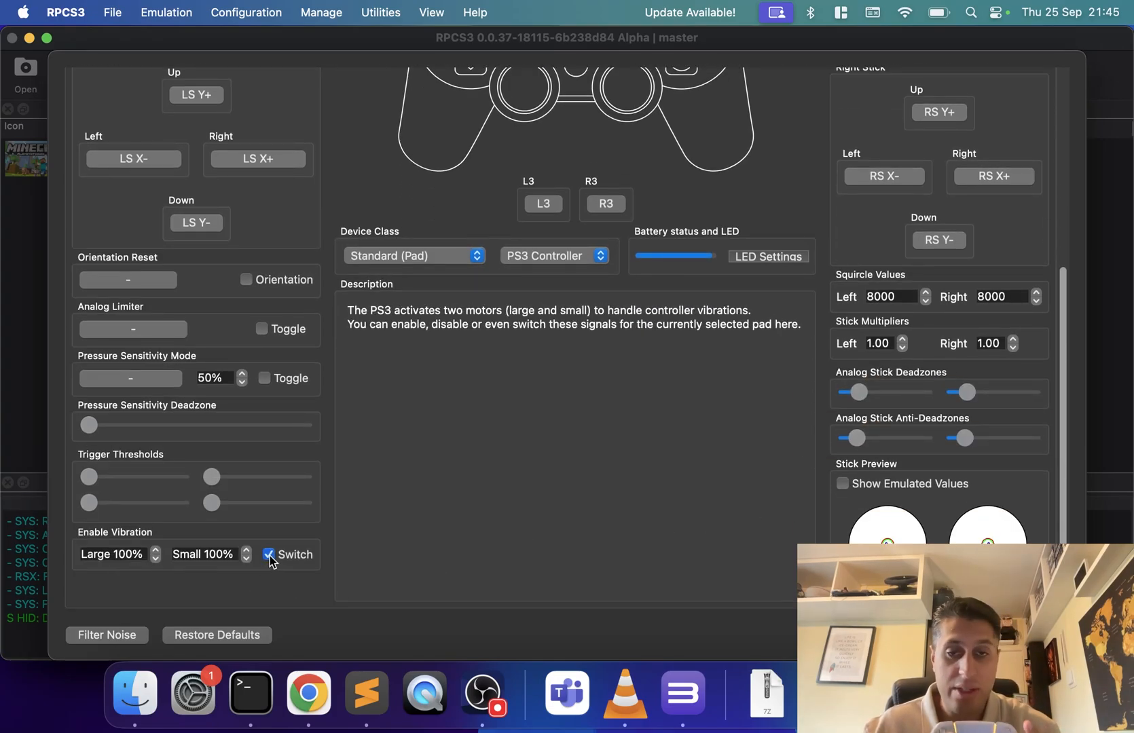
left_click(269, 554)
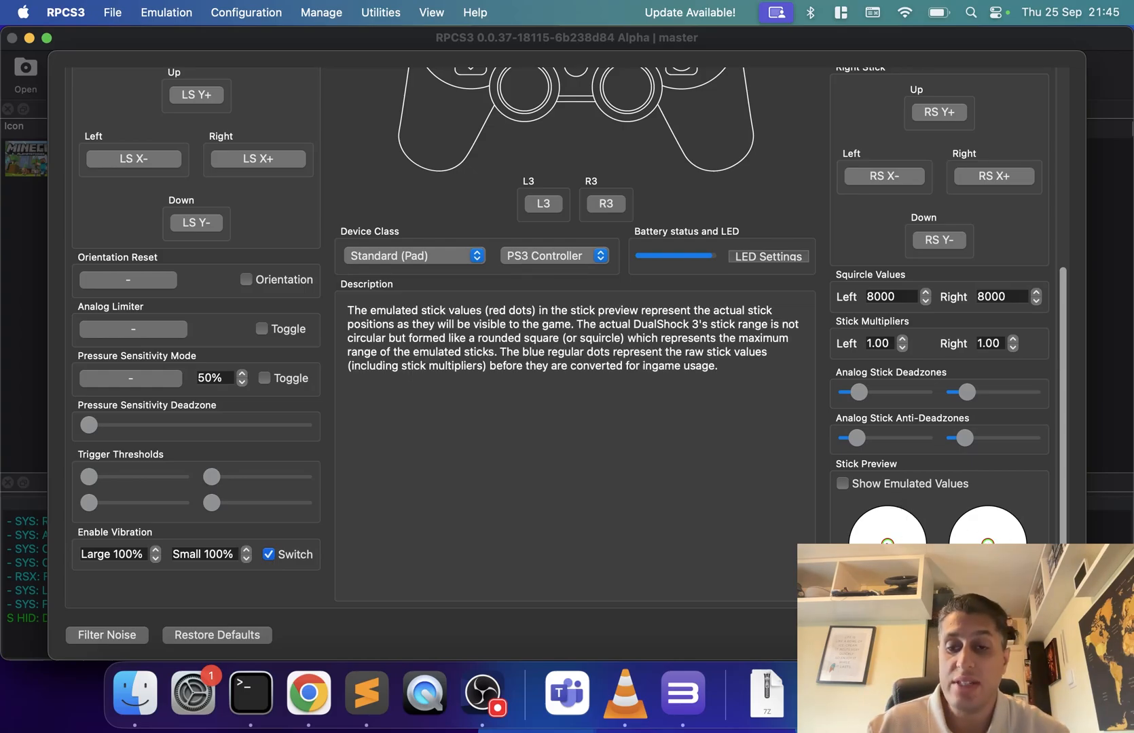
mouse_move(887, 400)
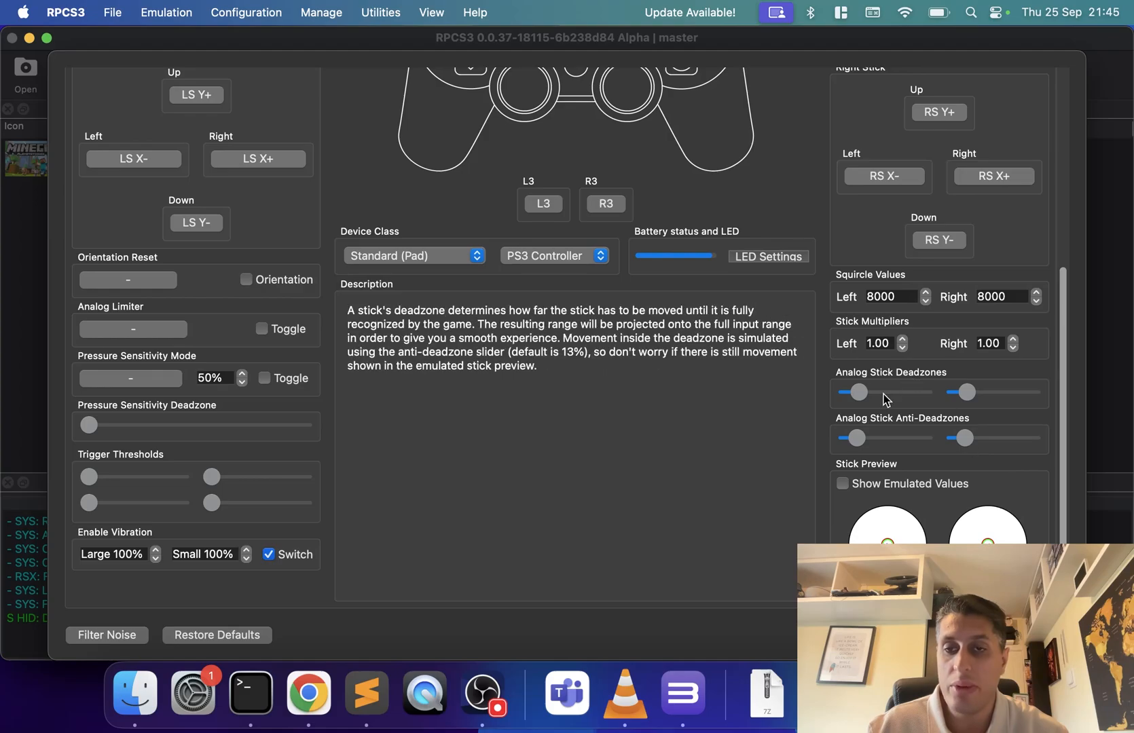
left_click_drag(857, 392, 893, 392)
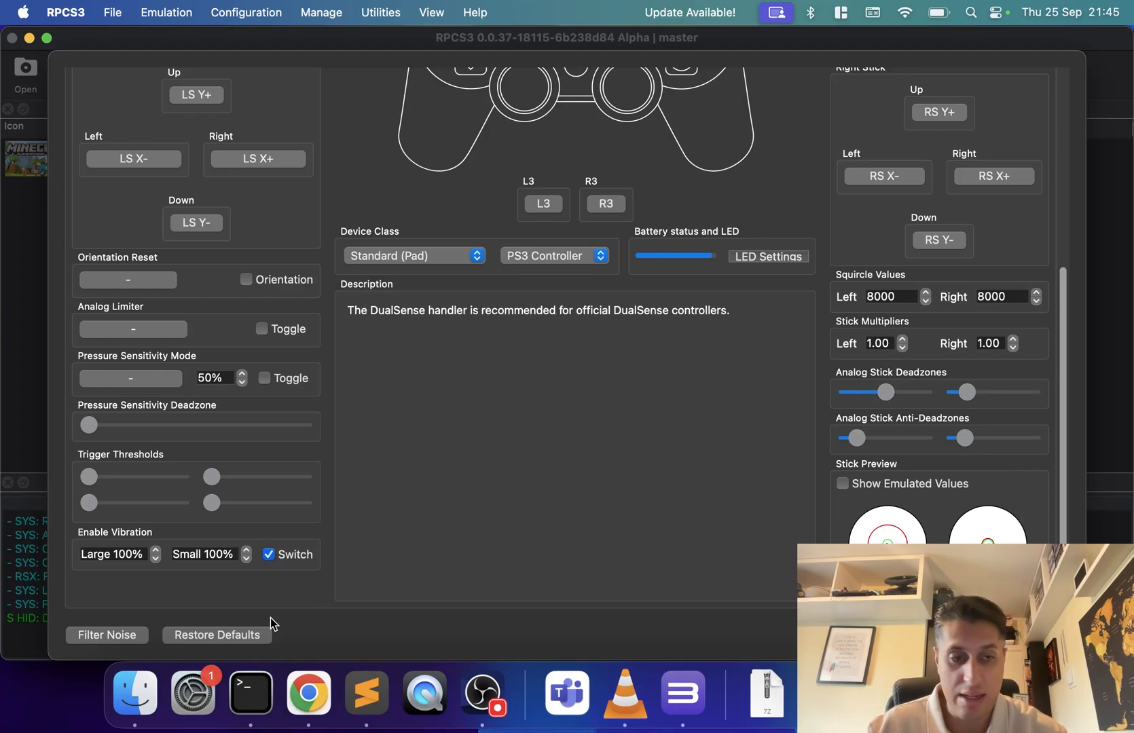
left_click(216, 636)
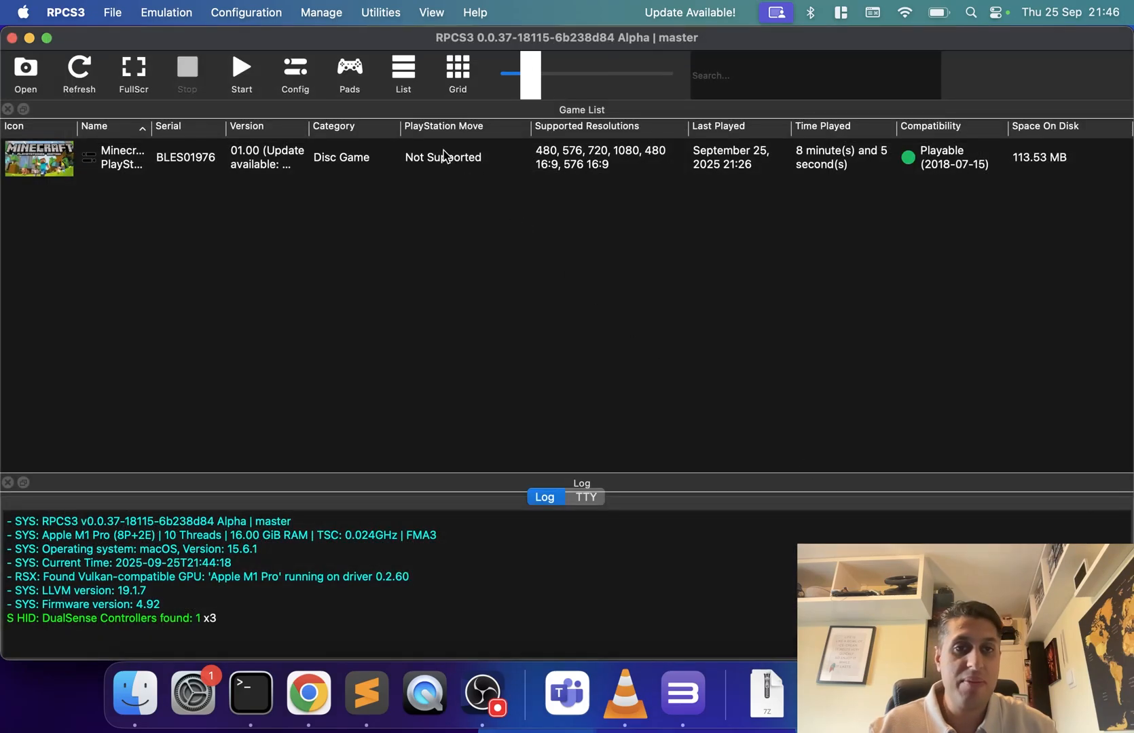
Start Minecraft PS3 Edition, load New World, and bring up the in-game pause menu.
double_click(115, 158)
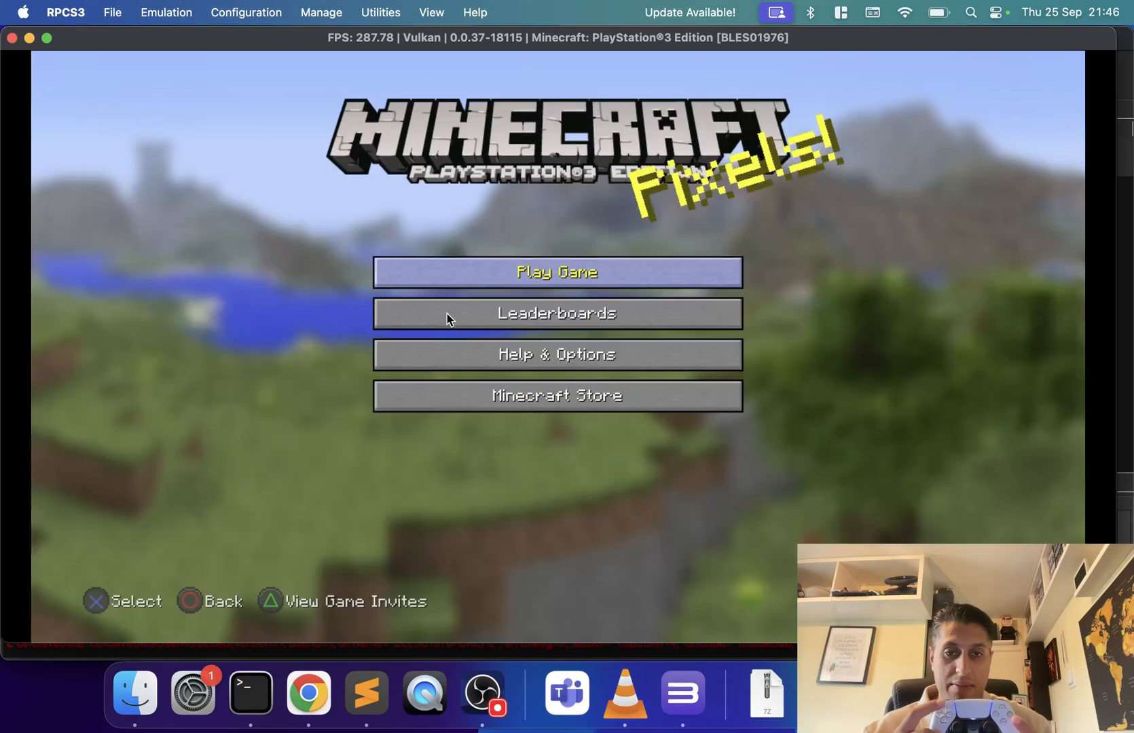
left_click(557, 272)
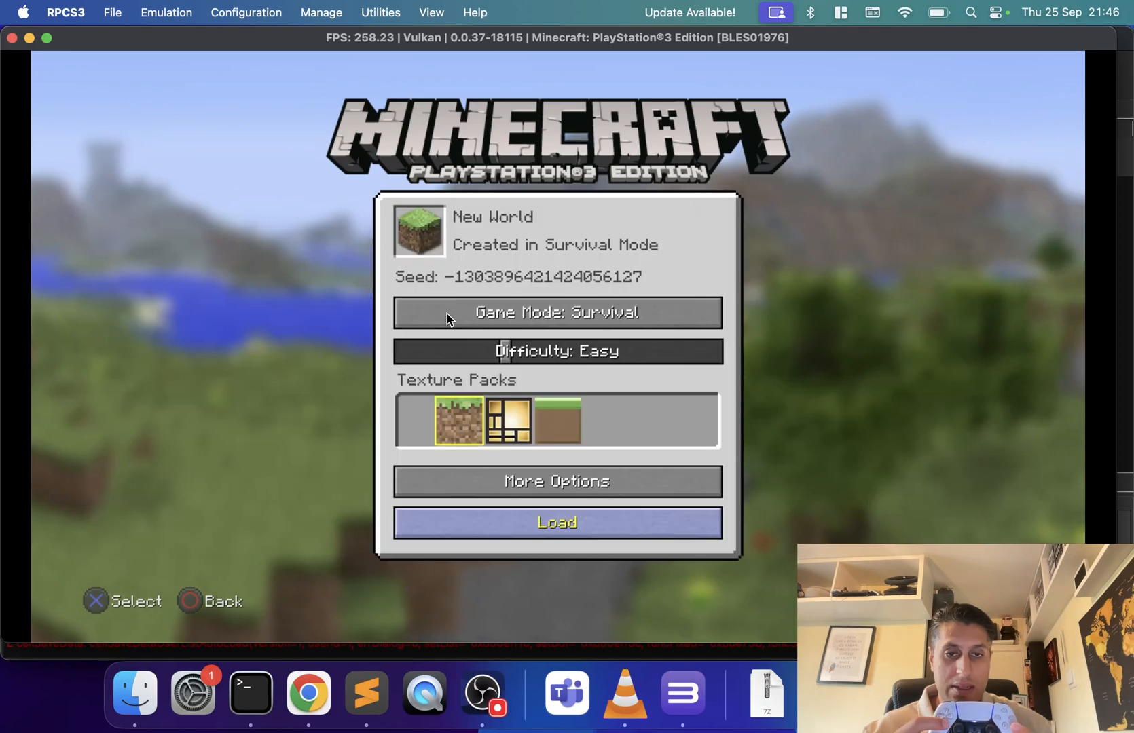
left_click(557, 521)
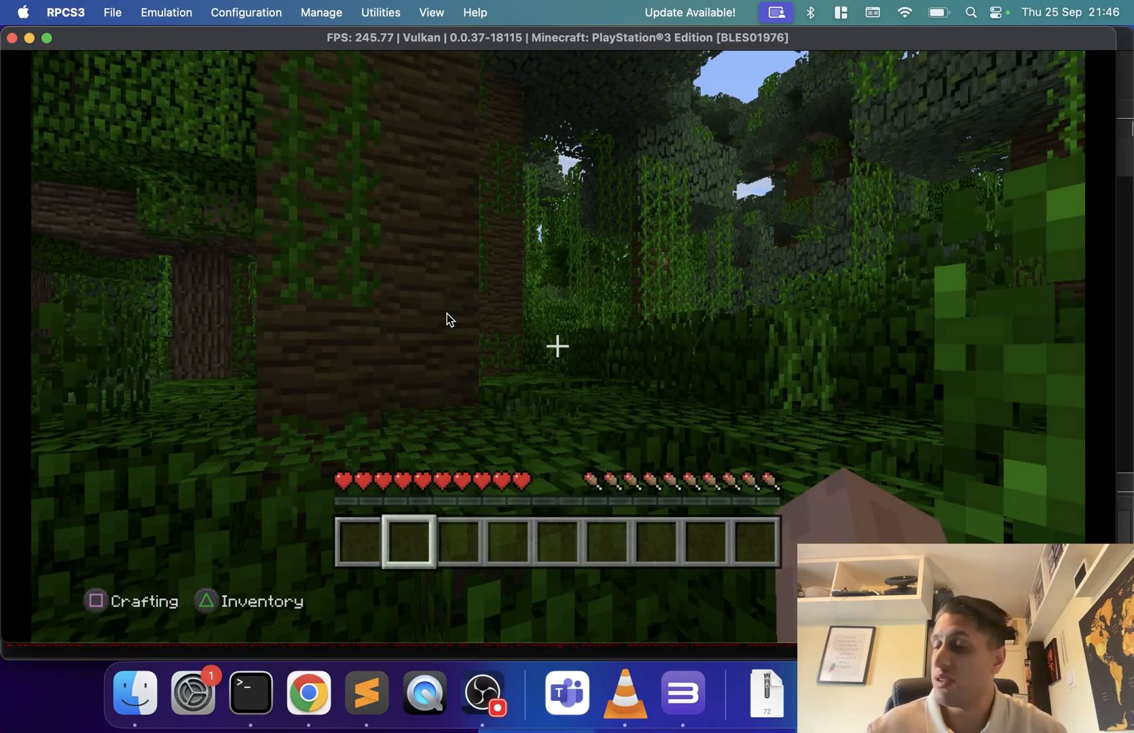
key("Escape")
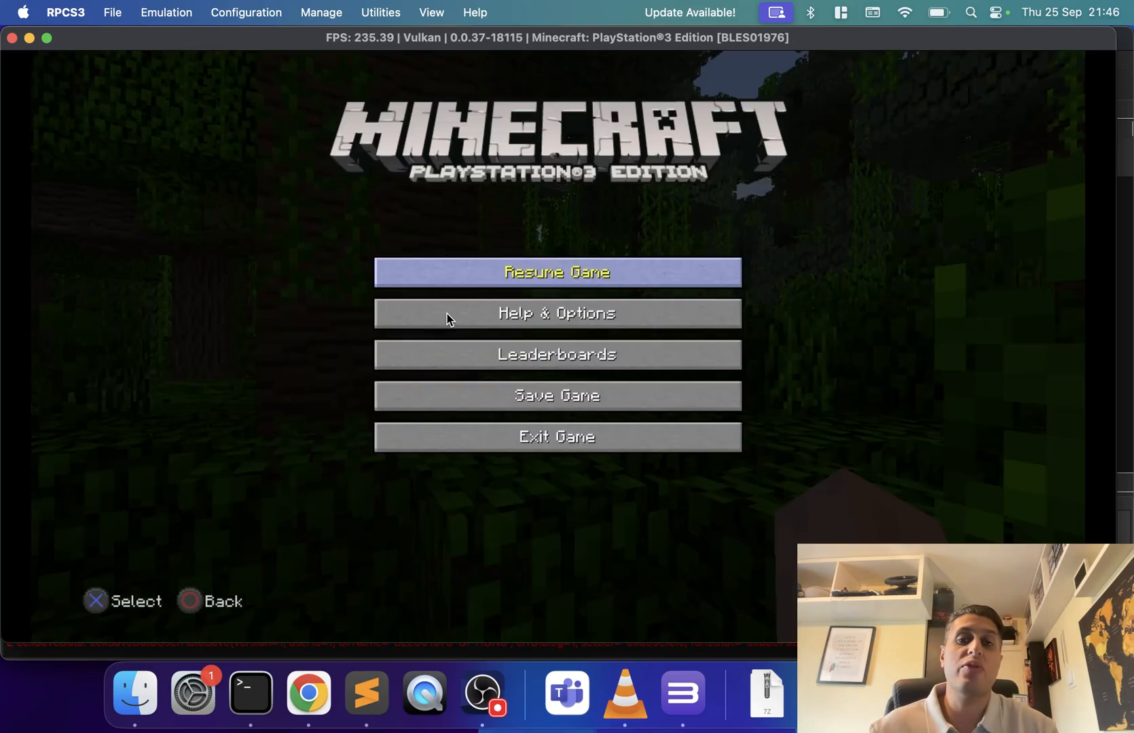